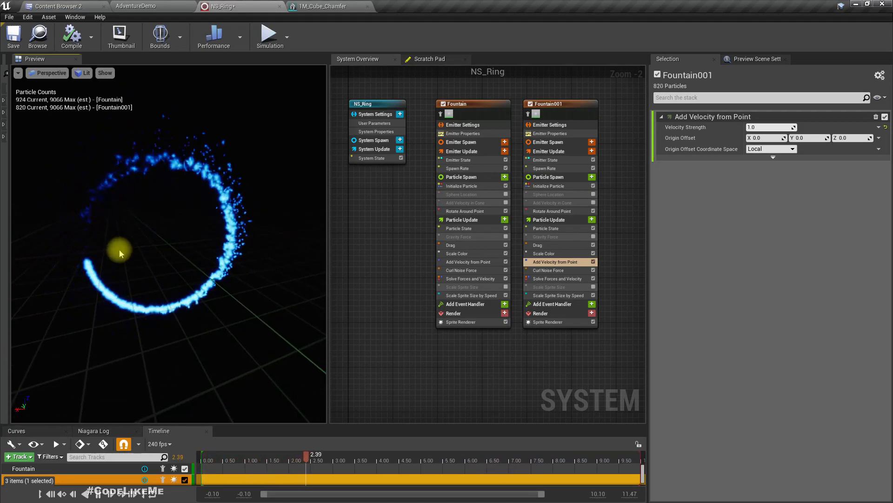
# Orbit the preview of the finished glowing NS_Ring particle ring.
pyautogui.moveTo(314, 460); pyautogui.dragTo(393, 460)
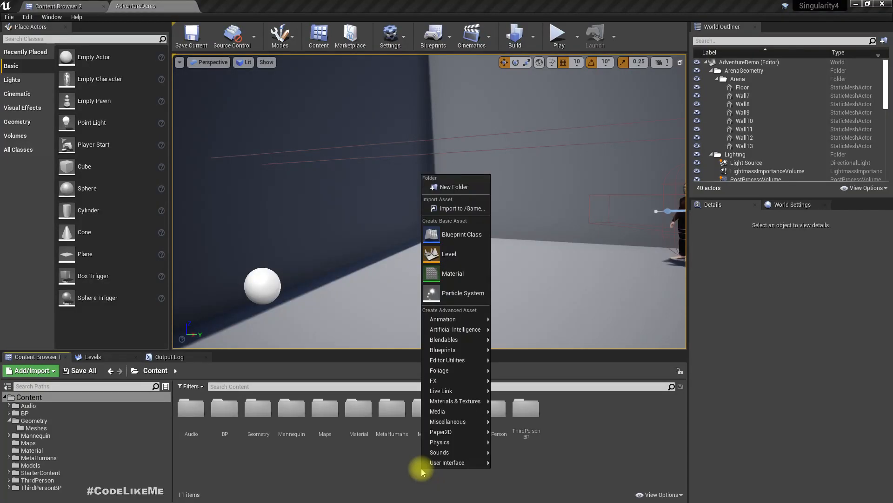
# Create a new folder named FX under Content and open it.
pyautogui.click(455, 186)
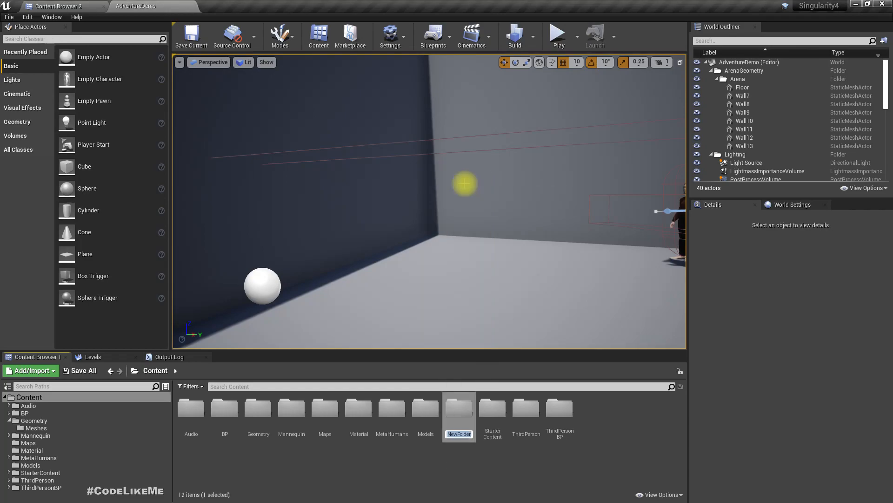
pyautogui.write('FRx')
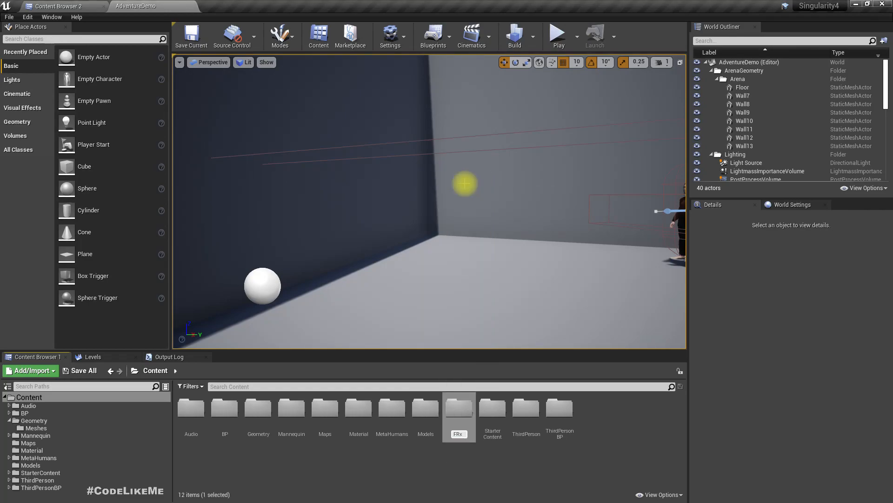
pyautogui.doubleClick(458, 407)
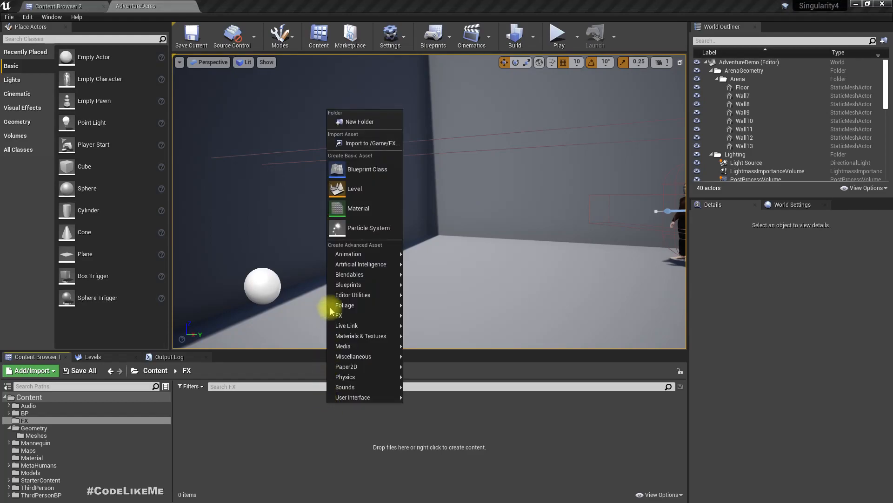
pyautogui.moveTo(339, 316)
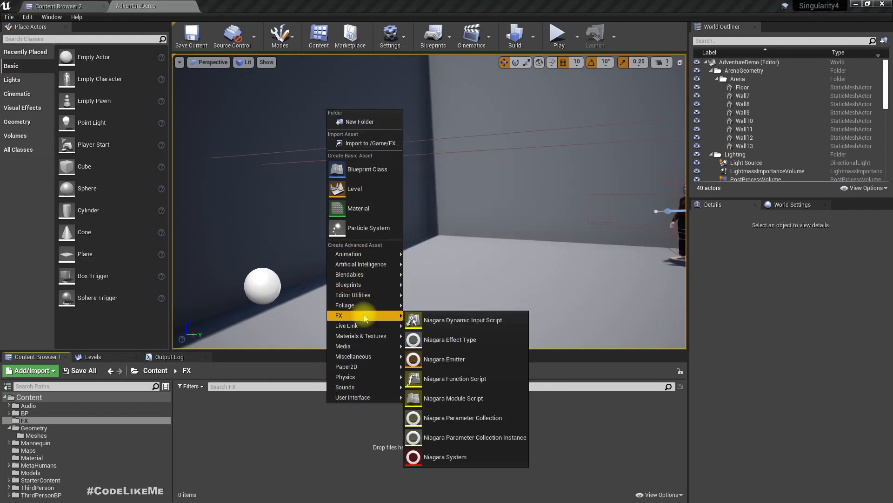
pyautogui.moveTo(447, 456)
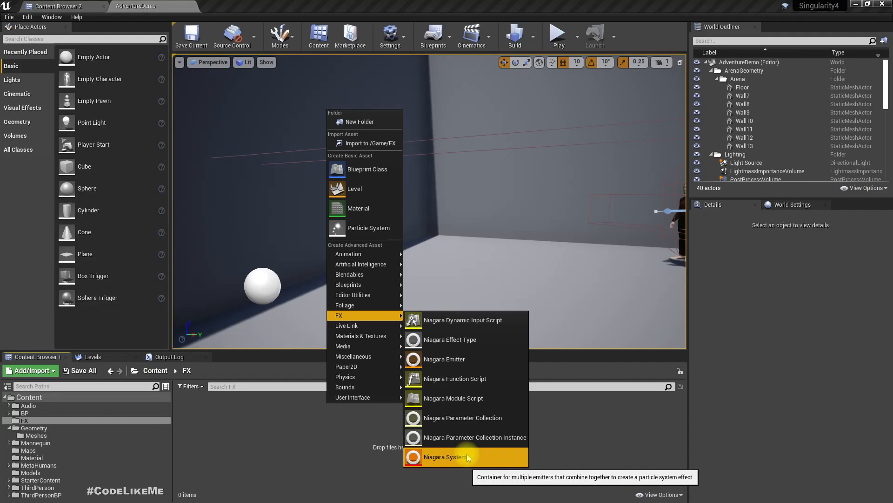
# Create Niagara system NS_Ring from the Fountain emitter template in the FX folder.
pyautogui.click(445, 456)
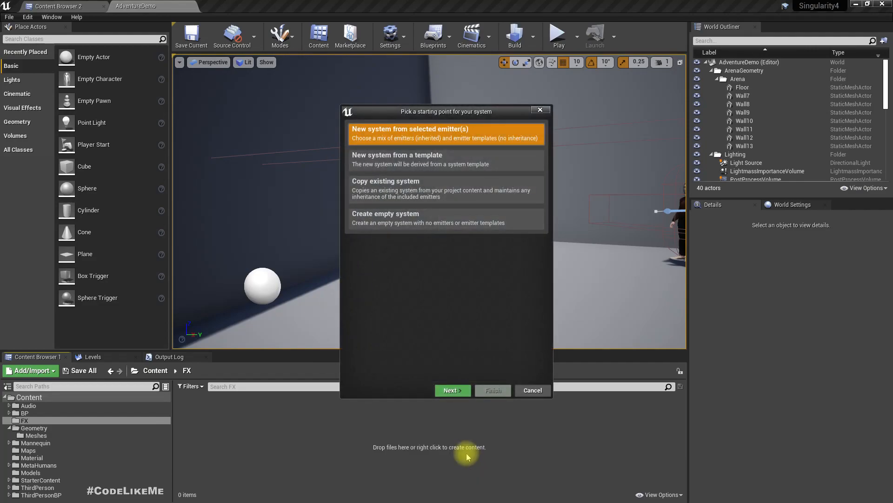
pyautogui.moveTo(452, 390)
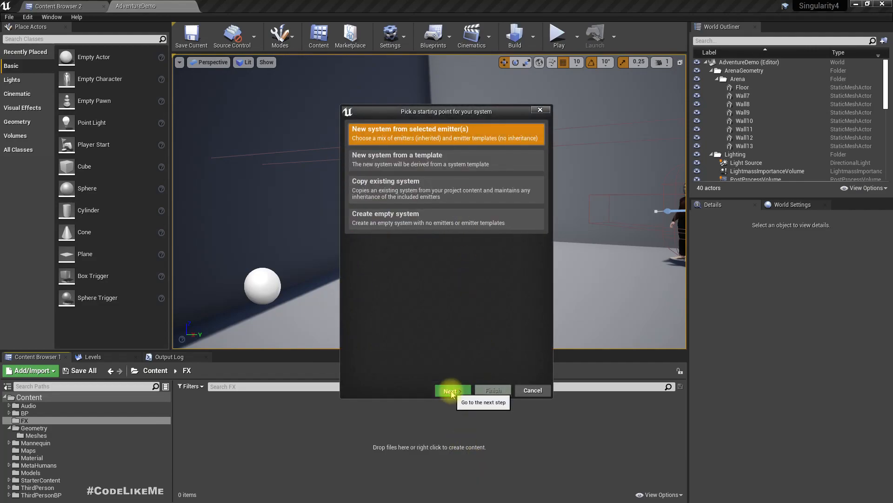
pyautogui.click(451, 390)
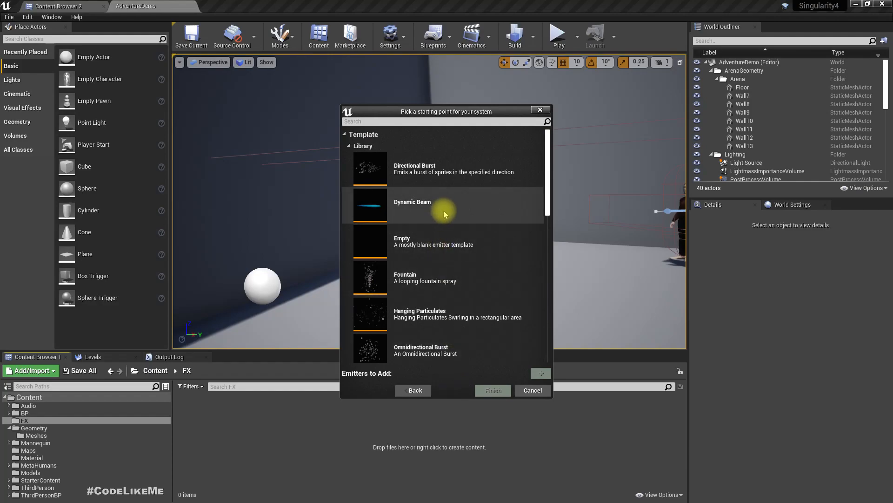
pyautogui.moveTo(408, 291)
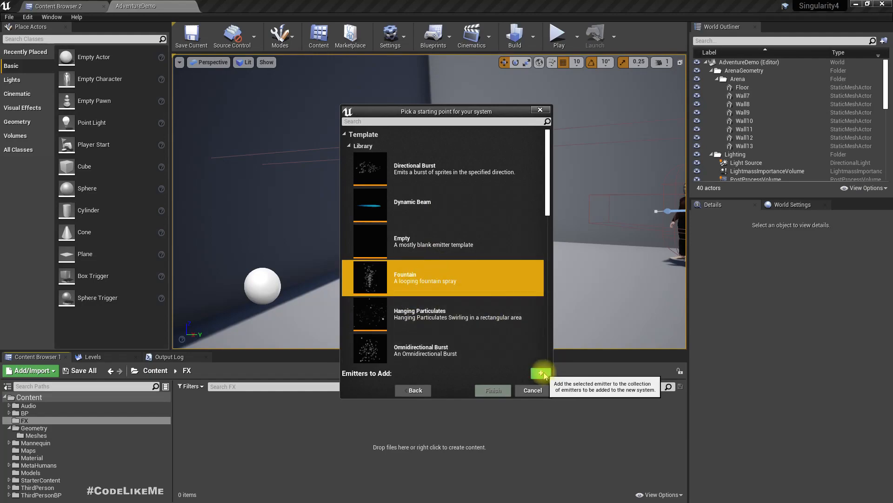
pyautogui.click(539, 373)
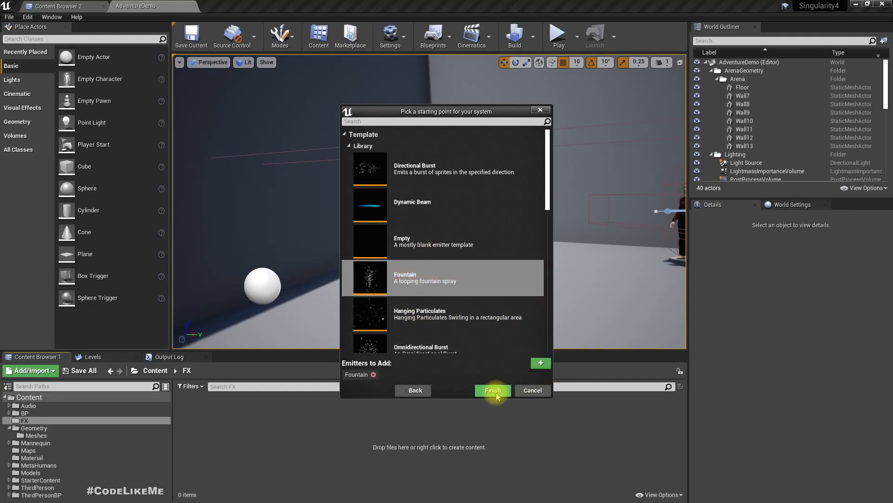
pyautogui.click(492, 390)
pyautogui.write('NS_Ring')
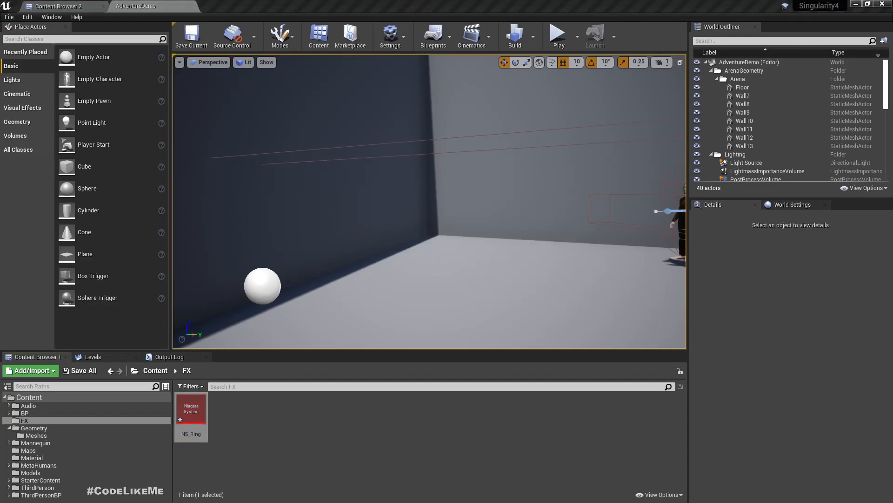
# Open NS_Ring in the Niagara editor and the 1M_Cube_Chamfer mesh from Geometry > Meshes.
pyautogui.doubleClick(191, 410)
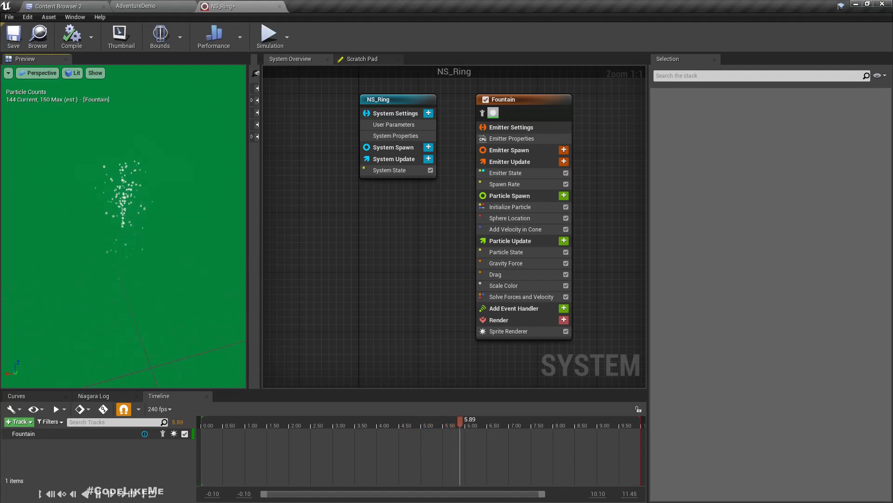
pyautogui.click(135, 7)
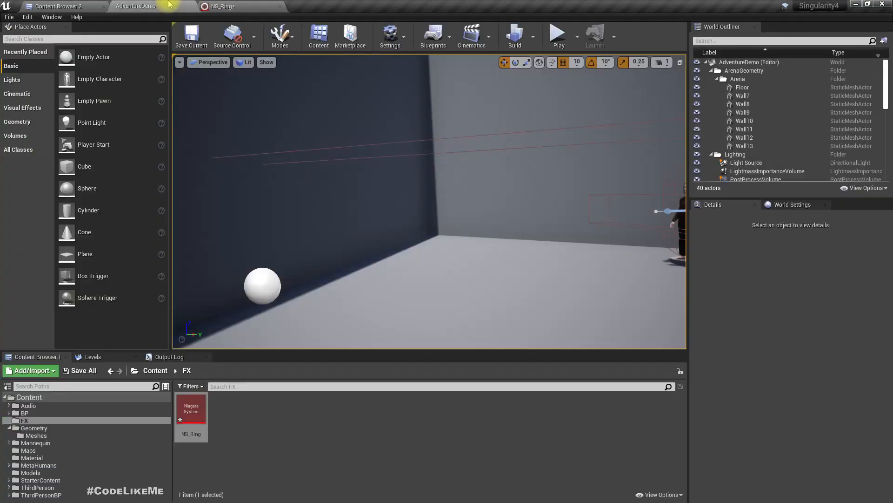
pyautogui.click(36, 435)
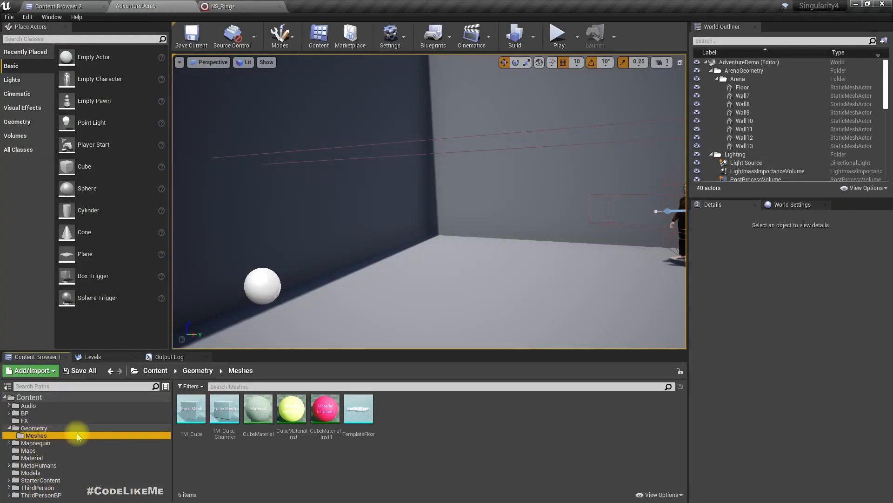
pyautogui.doubleClick(224, 407)
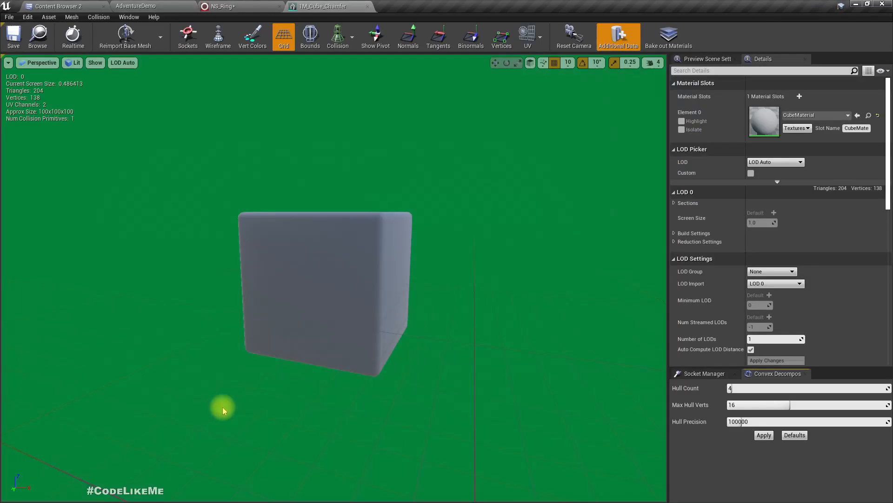
pyautogui.click(706, 59)
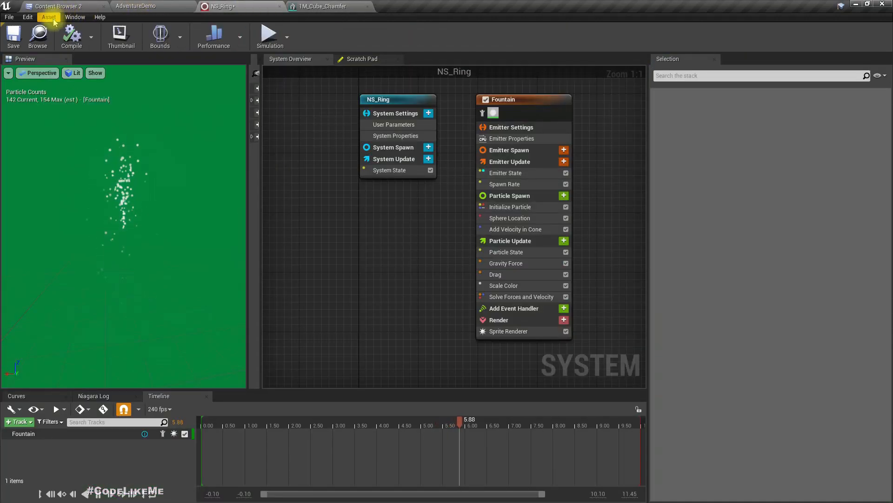
# Set the preview scene's Environment Color to black in Preview Scene Settings.
pyautogui.click(75, 17)
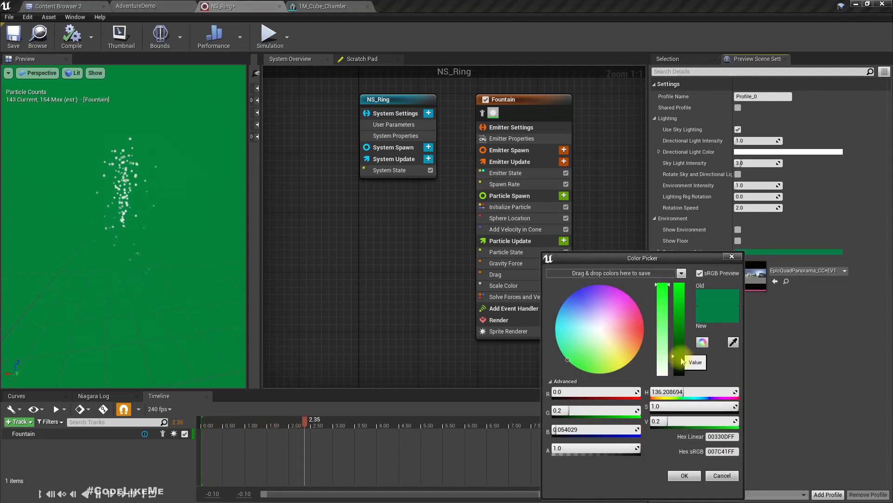
pyautogui.click(684, 475)
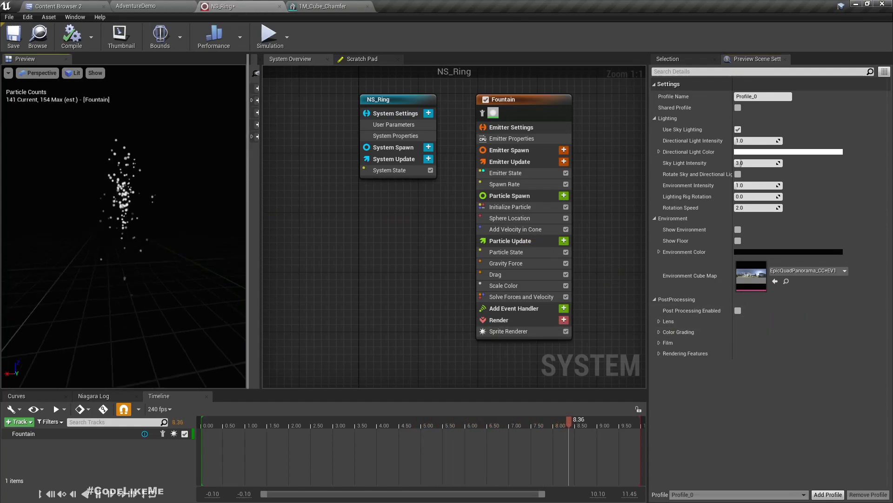
pyautogui.moveTo(567, 425); pyautogui.dragTo(217, 424)
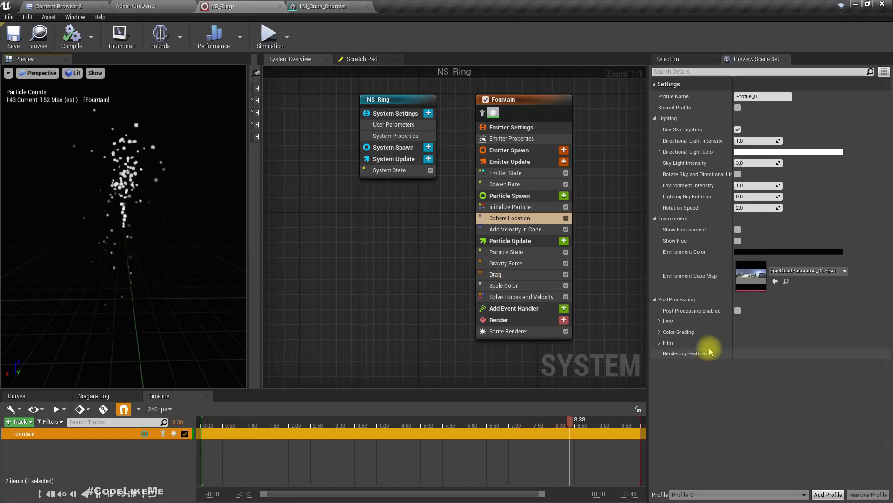
# Add a Rotate Around Point module to the Fountain emitter's Particle Spawn.
pyautogui.click(564, 196)
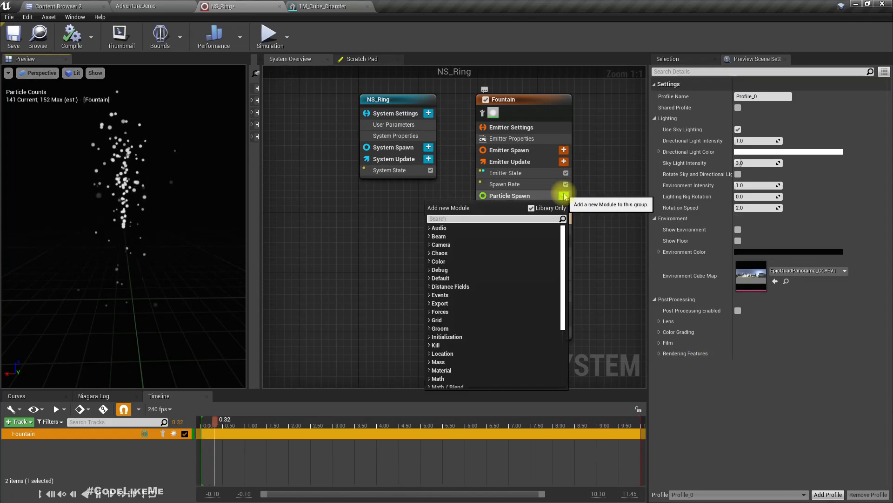
pyautogui.write('location')
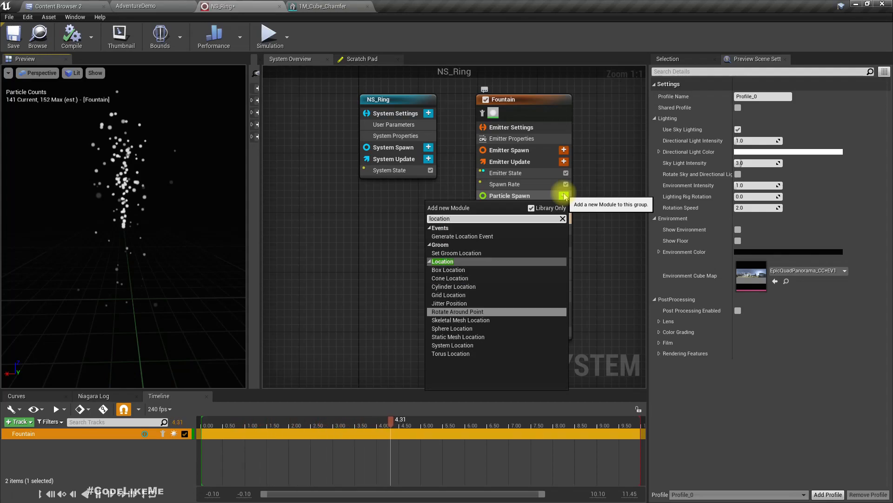
pyautogui.click(456, 311)
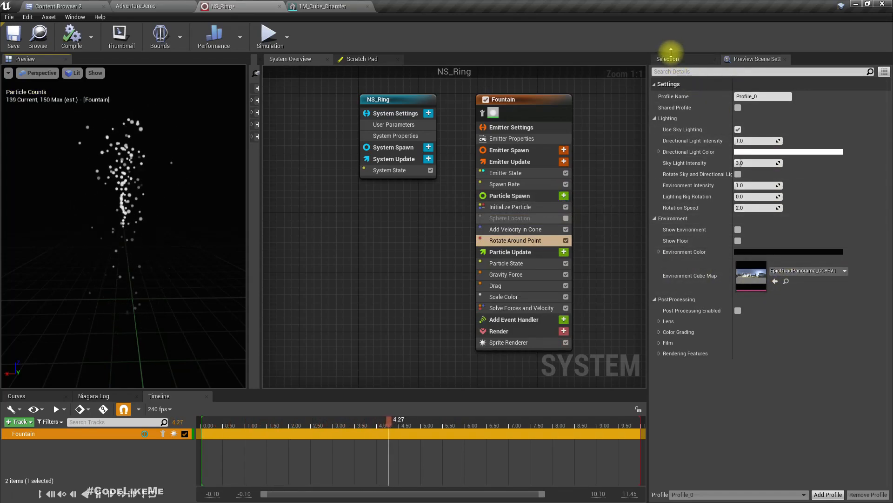
# Set Rotate Around Point radius to 50.0 and link Rotation Phase to Engine Time.
pyautogui.click(515, 240)
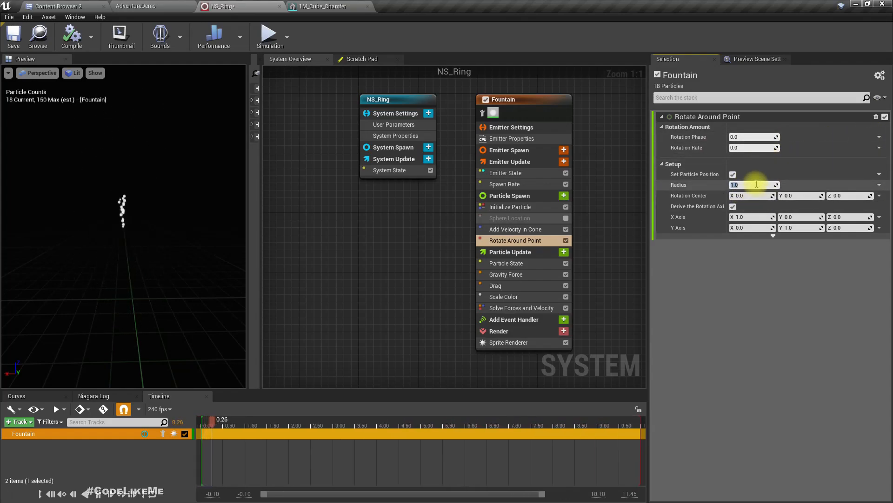
pyautogui.write('50.0')
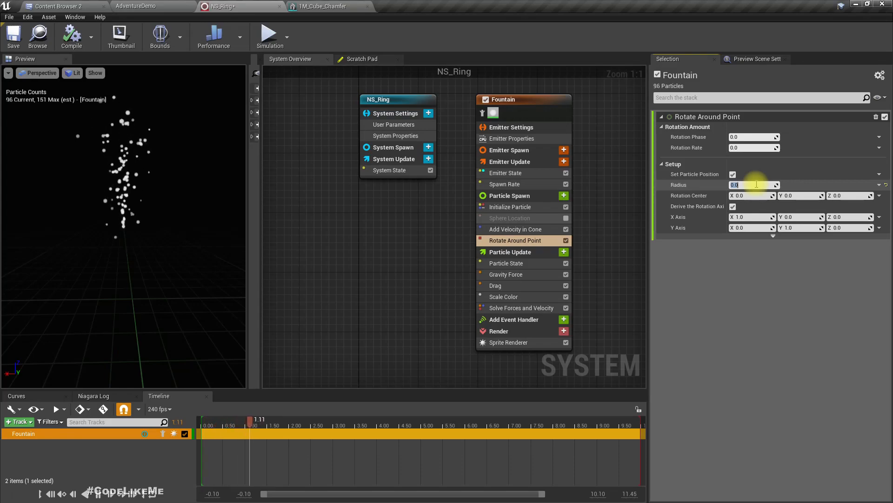
pyautogui.write('50.0')
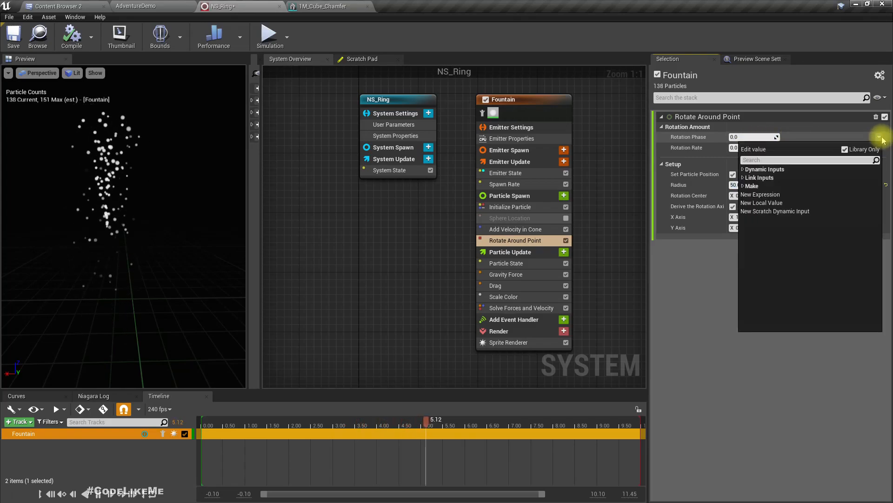
pyautogui.write('time')
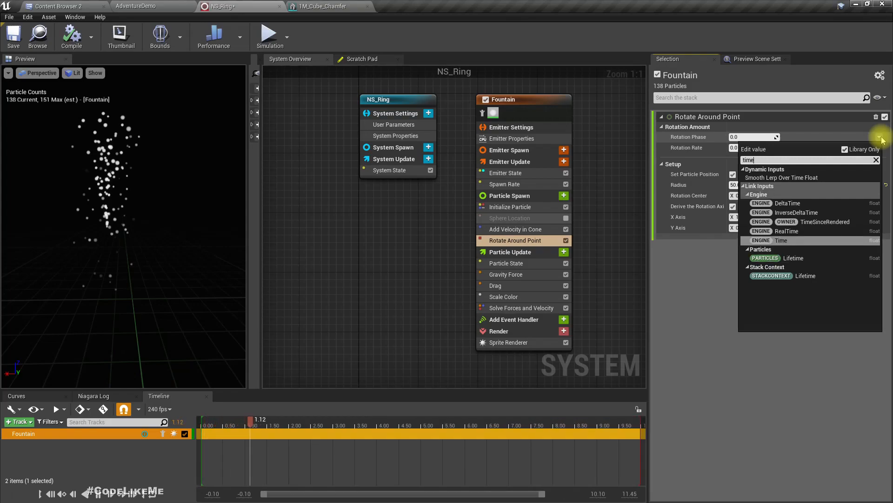
pyautogui.click(780, 240)
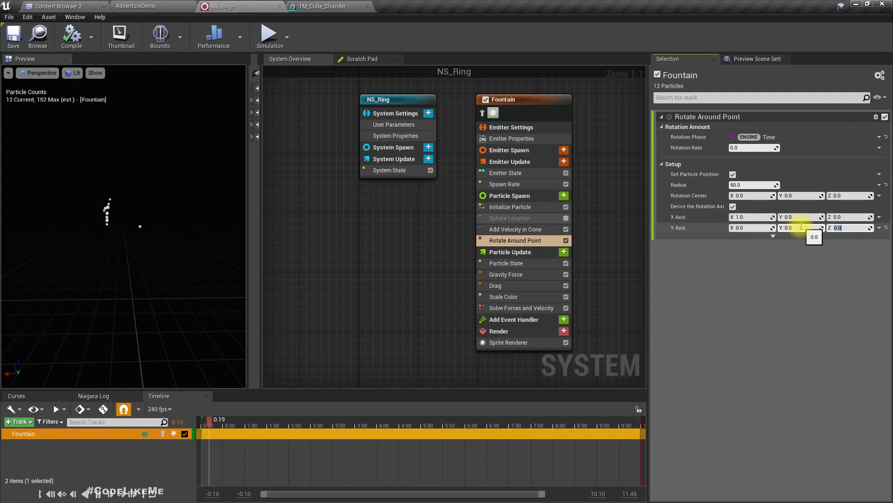
# Set Y Axis Z to 1.0 and disable Add Velocity in Cone and Gravity Force.
pyautogui.write('1.0')
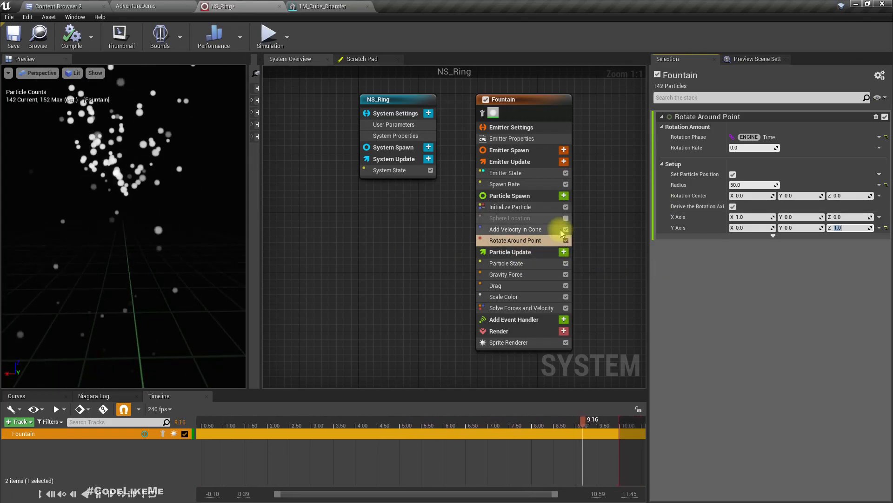
pyautogui.click(565, 229)
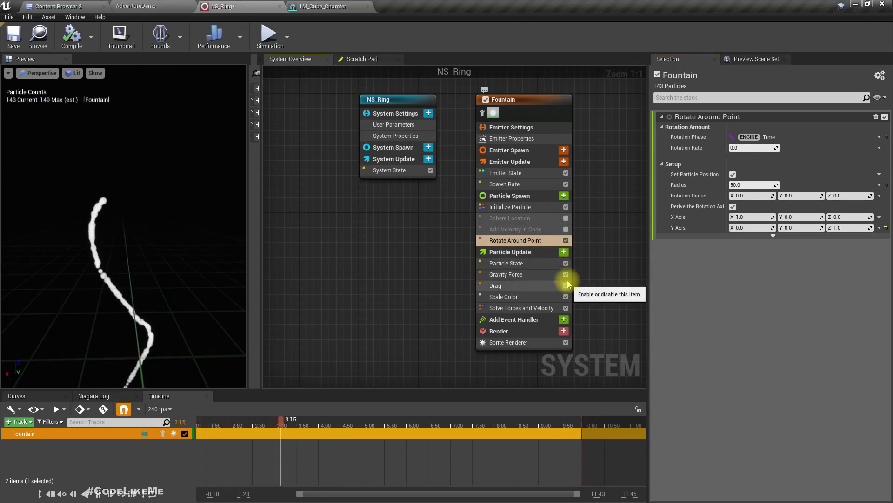
pyautogui.click(567, 273)
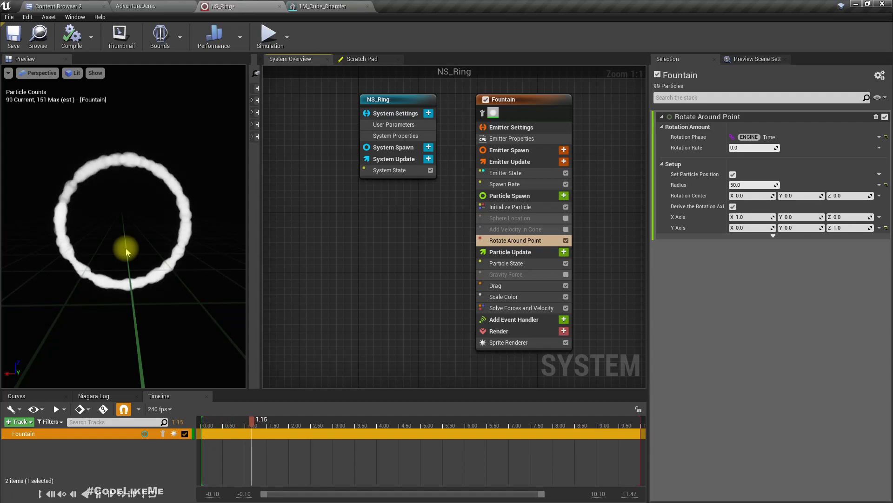
# Set Initialize Particle's Mass Min to 0.4 for a narrower random mass range.
pyautogui.click(508, 341)
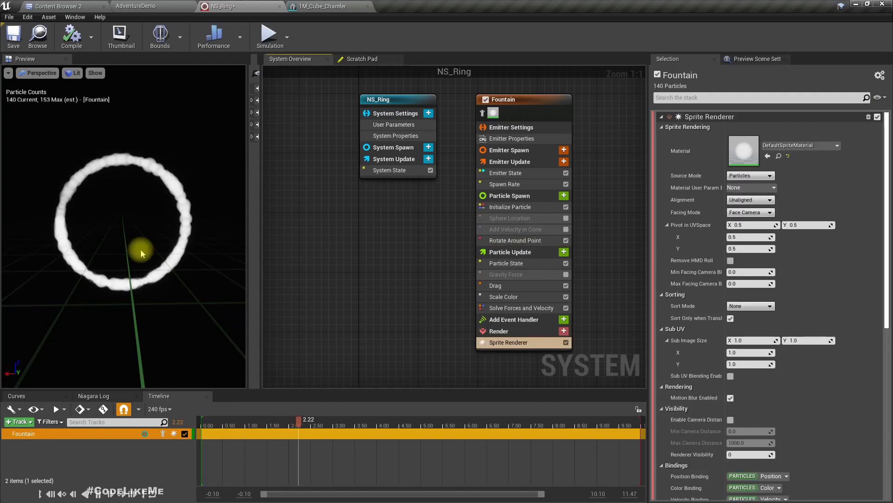
pyautogui.click(510, 207)
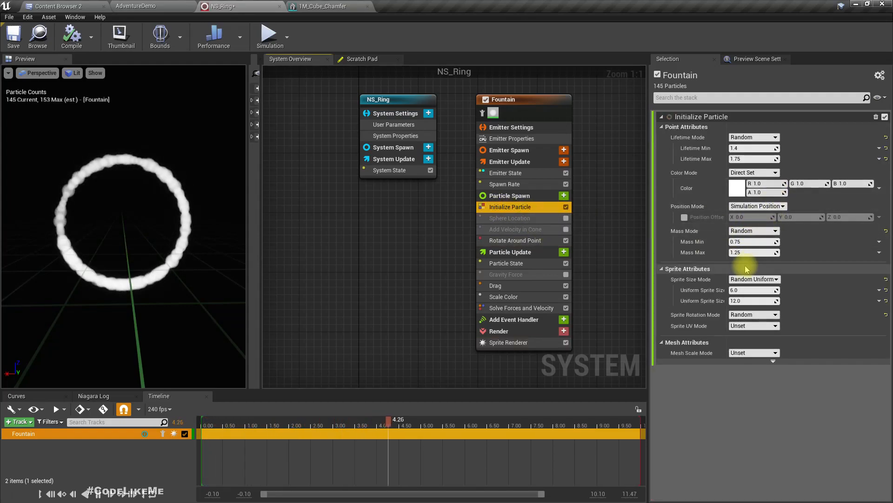
pyautogui.click(752, 241)
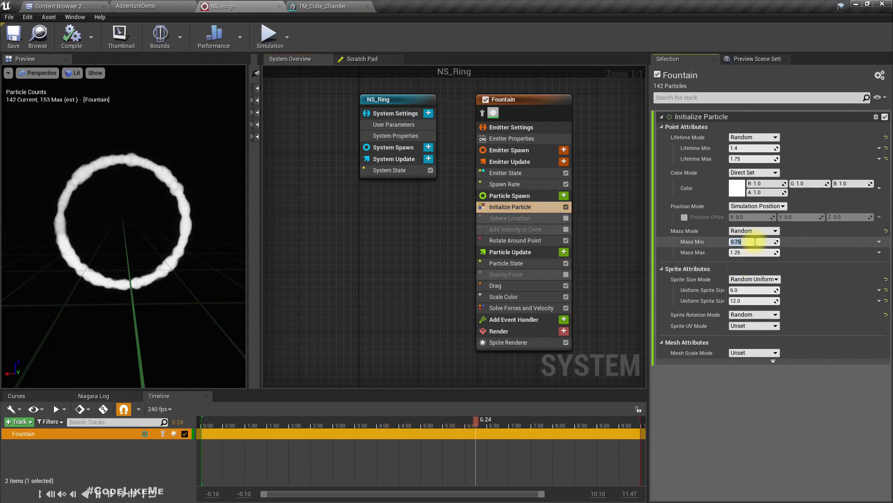
pyautogui.write('0.4')
pyautogui.click(754, 251)
pyautogui.write('0.5')
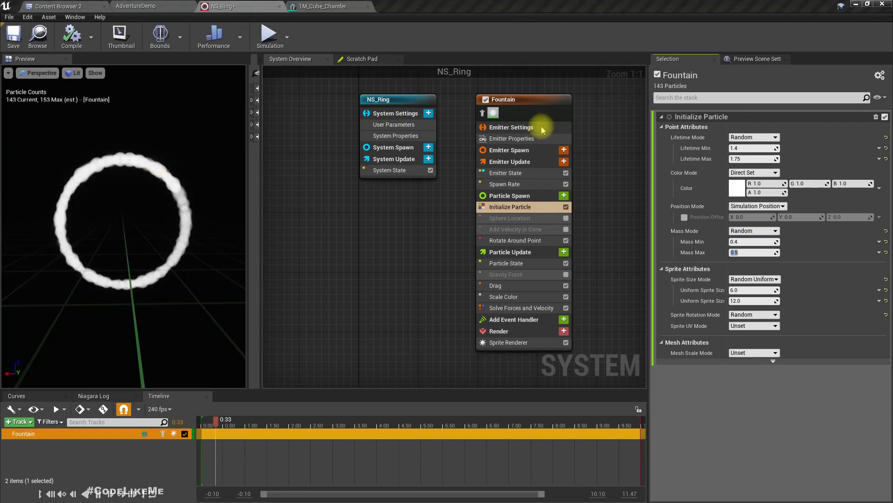
# Give the particles an HDR blue colour with B 15.0 so the ring glows cyan.
pyautogui.click(738, 184)
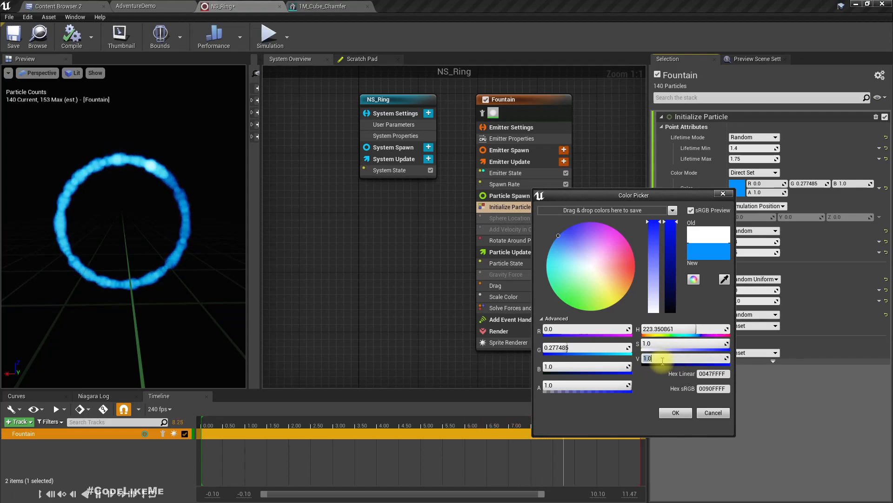
pyautogui.write('15.0')
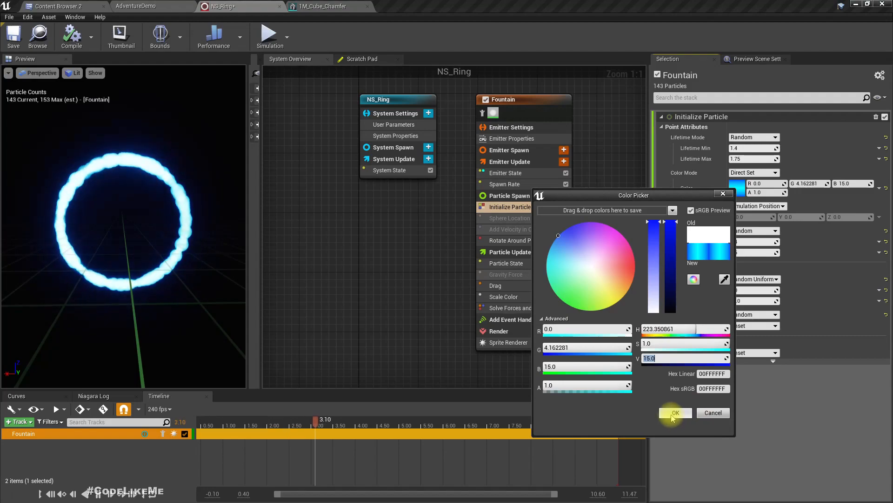
pyautogui.click(675, 412)
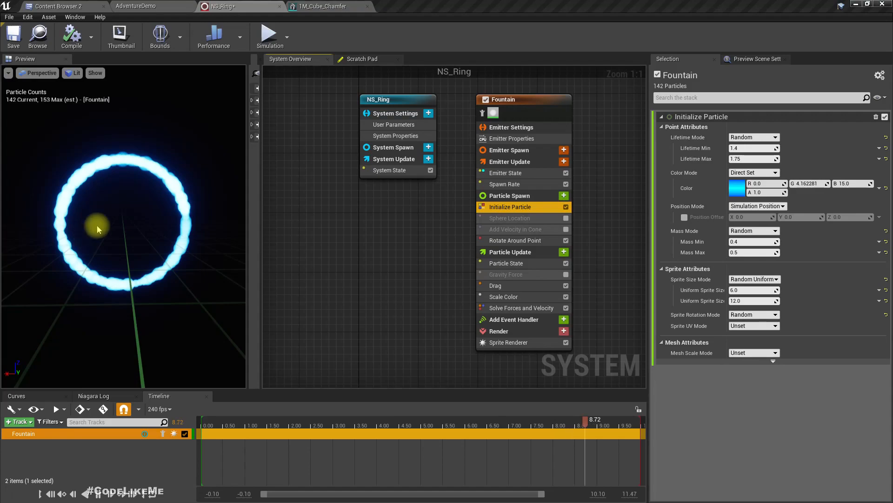
pyautogui.moveTo(564, 252)
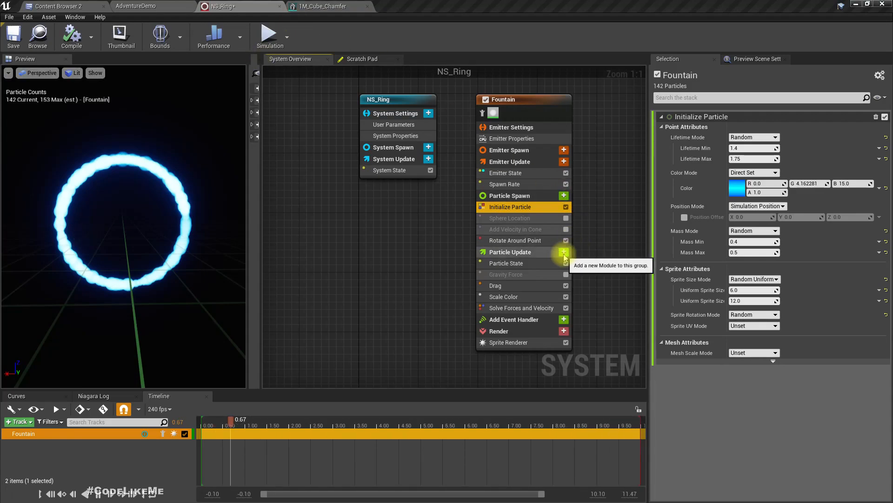
# Add an Add Velocity from Point module with strength 1.0, then search 'scale' for a sprite size module.
pyautogui.click(564, 252)
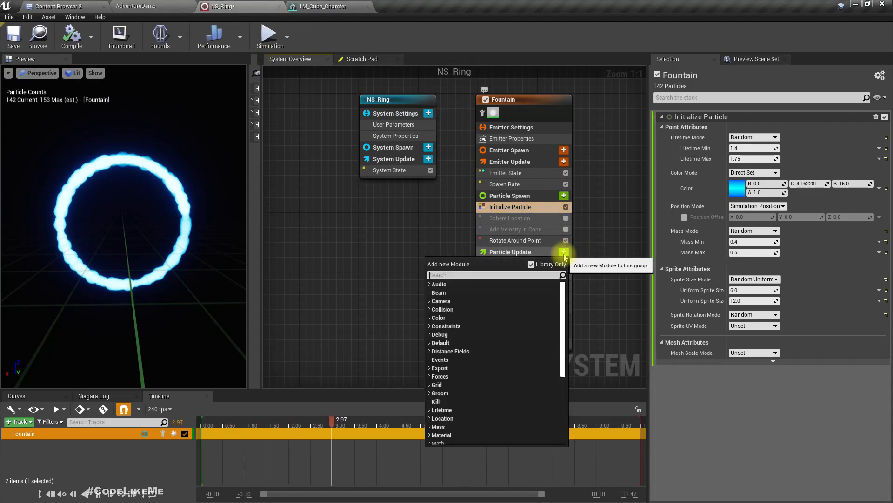
pyautogui.write('v')
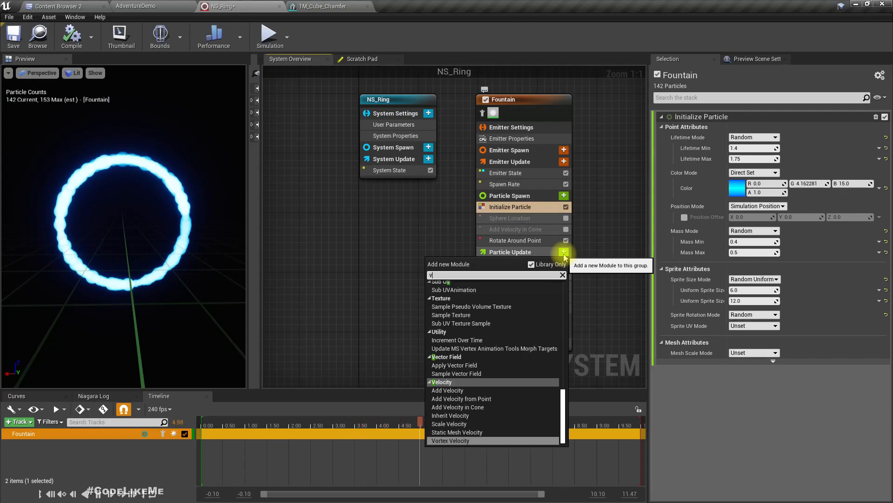
pyautogui.write('eloc')
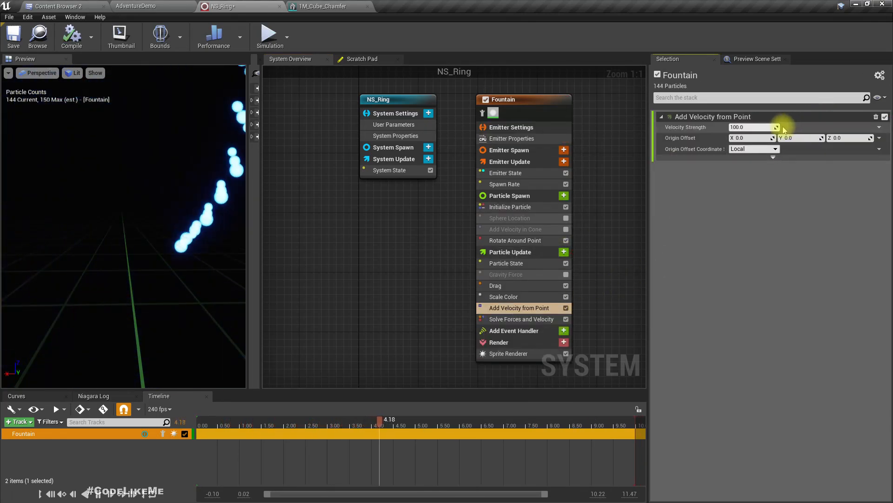
pyautogui.write('1.0')
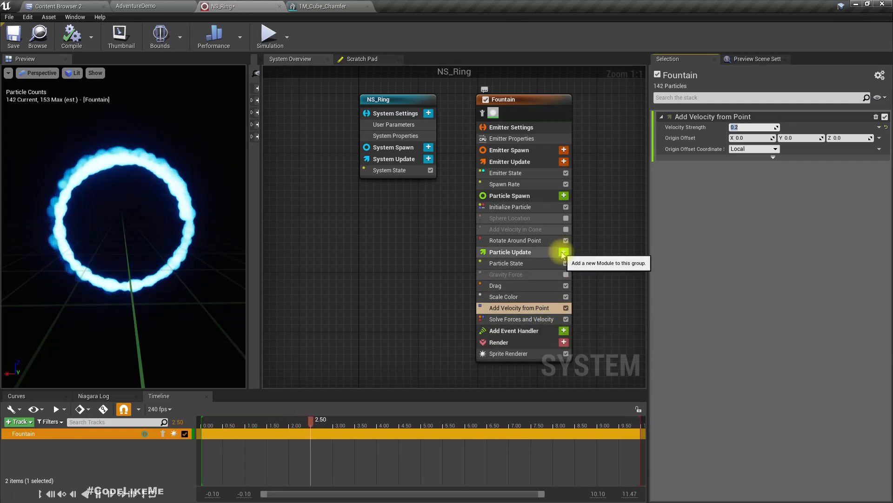
pyautogui.write('scale')
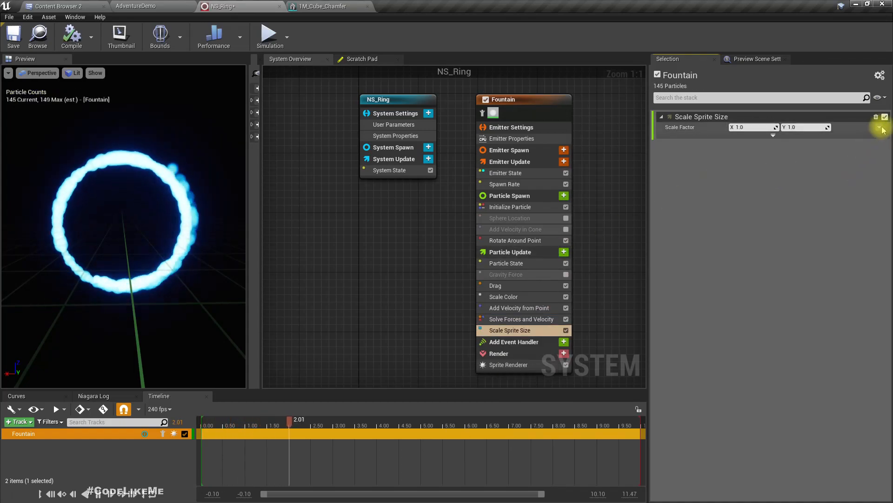
# Drive the Scale Sprite Size factor from a Vector 2D From Curve over particle age.
pyautogui.click(882, 129)
pyautogui.write('cur')
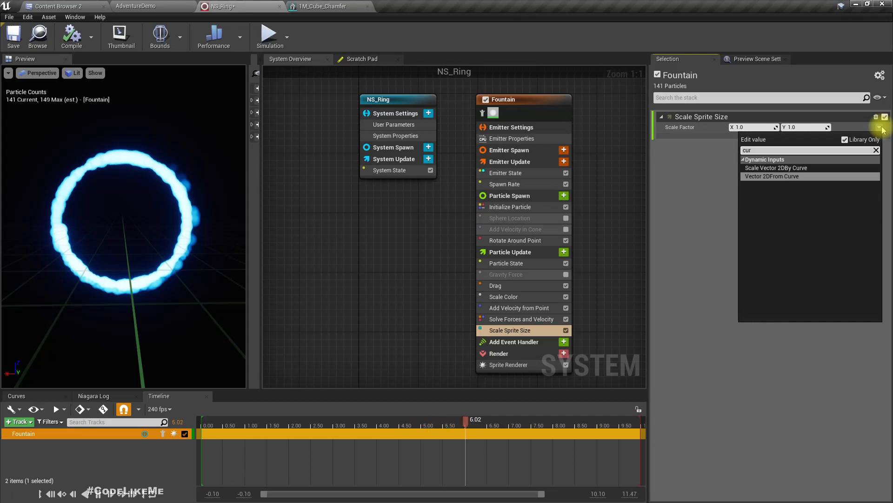
pyautogui.click(771, 176)
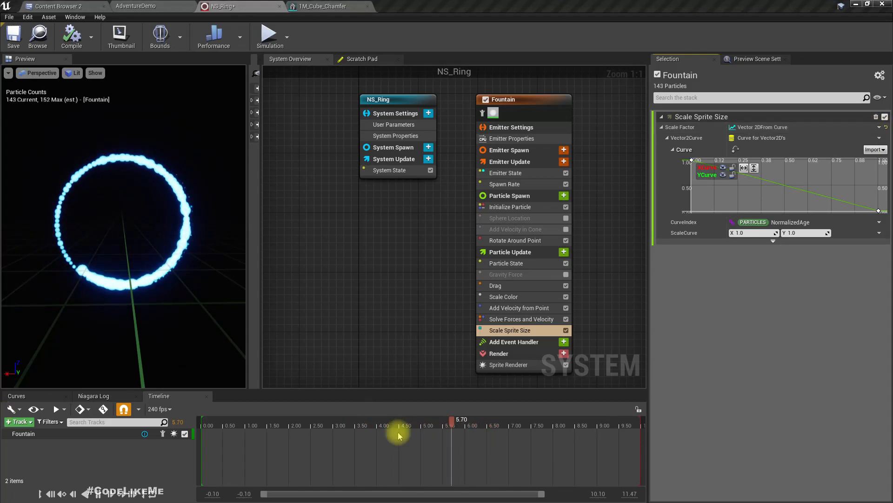
pyautogui.click(508, 364)
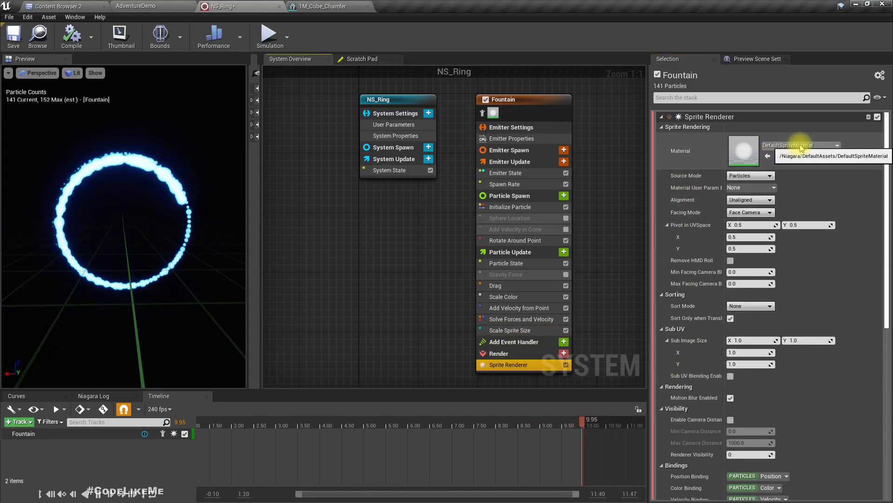
# Give the Fountain sprites the M_Radial_Gradient material and Velocity Aligned alignment.
pyautogui.click(837, 145)
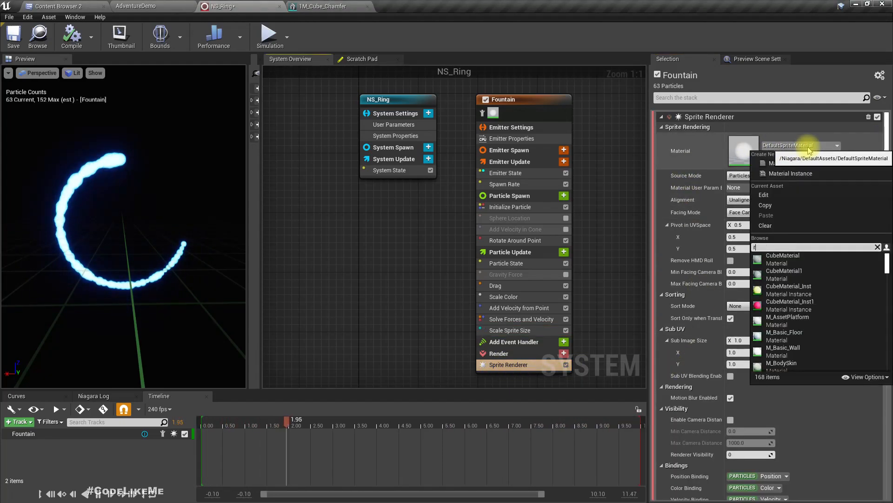
pyautogui.write('adia')
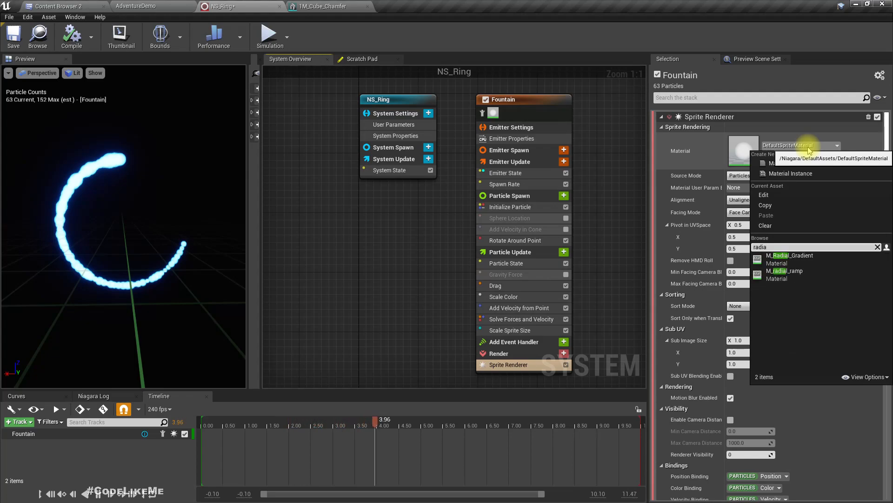
pyautogui.click(792, 255)
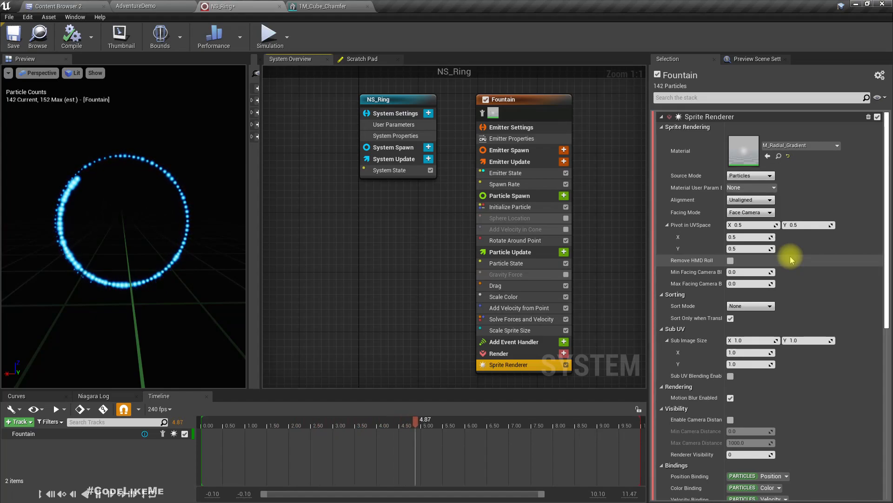
pyautogui.moveTo(258, 188)
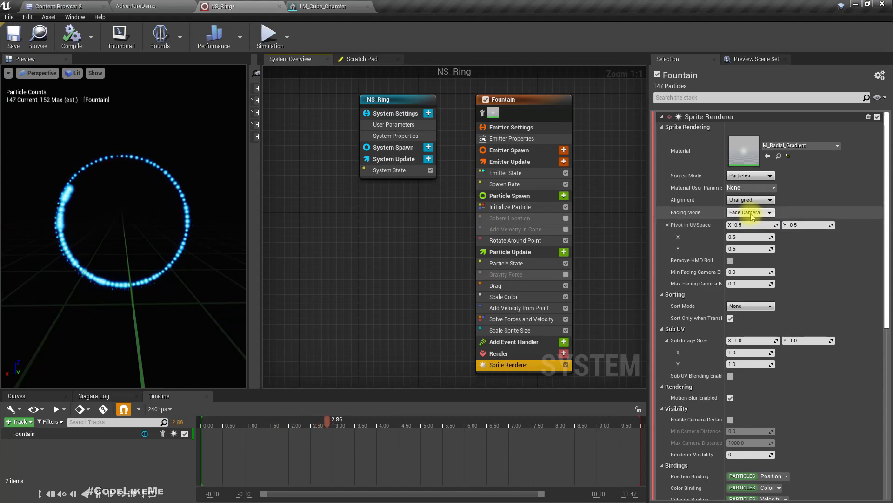
pyautogui.click(749, 212)
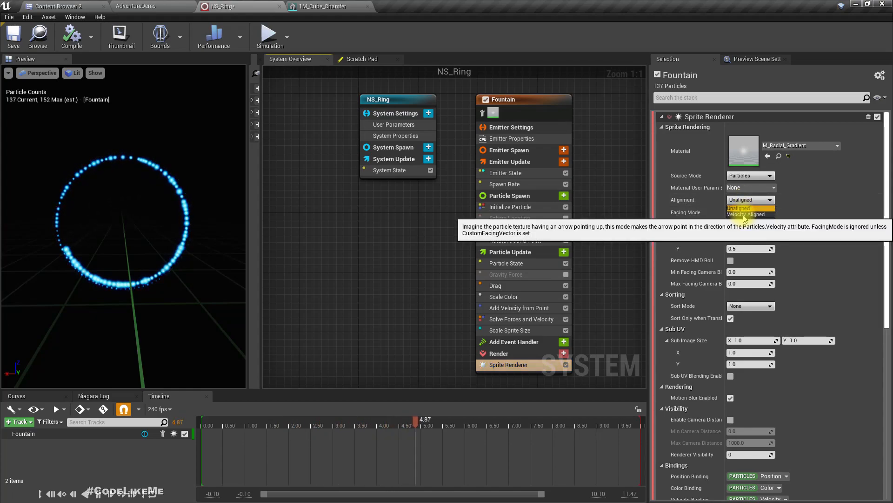
pyautogui.click(748, 214)
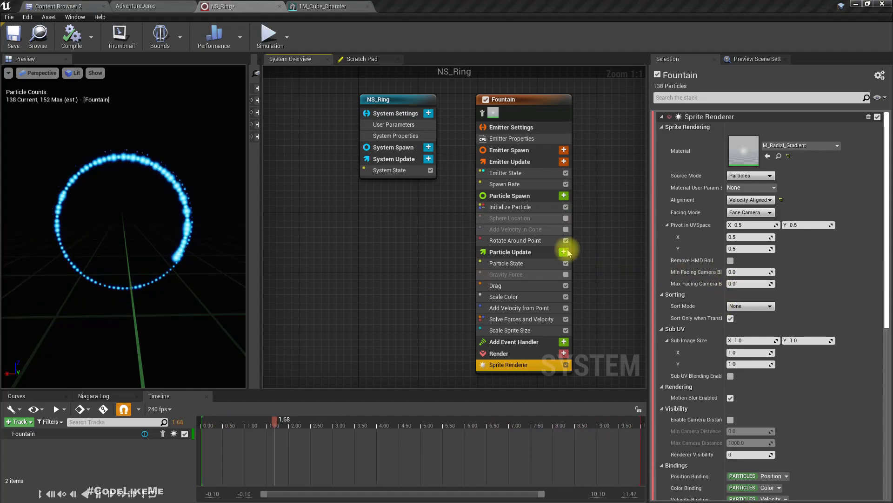
# Add Curl Noise Force ahead of force solving with noise strength 100.
pyautogui.click(564, 251)
pyautogui.write('noise')
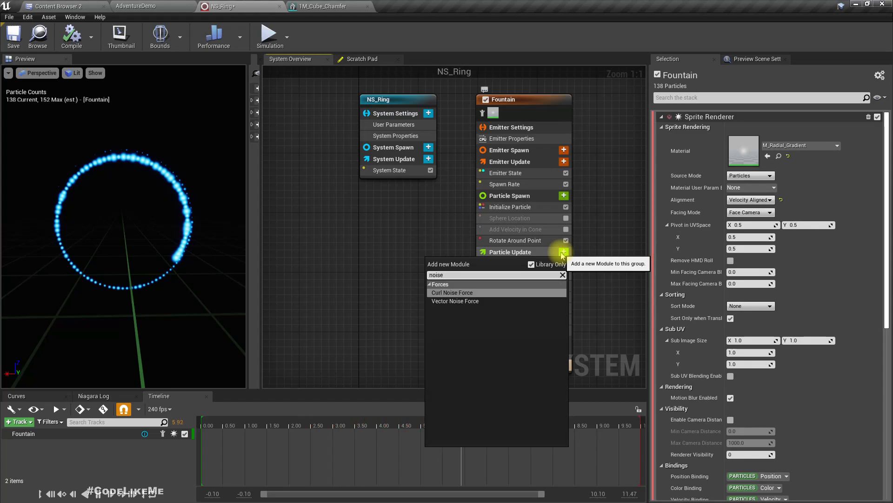
pyautogui.click(452, 291)
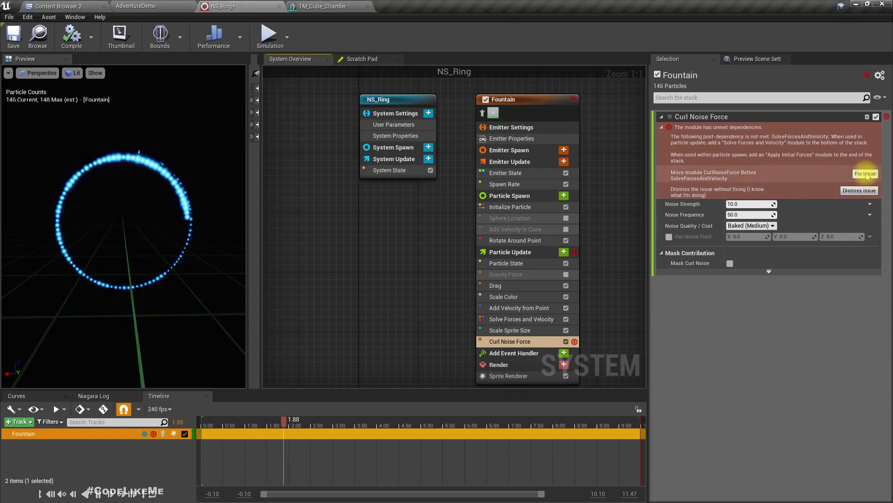
pyautogui.click(865, 174)
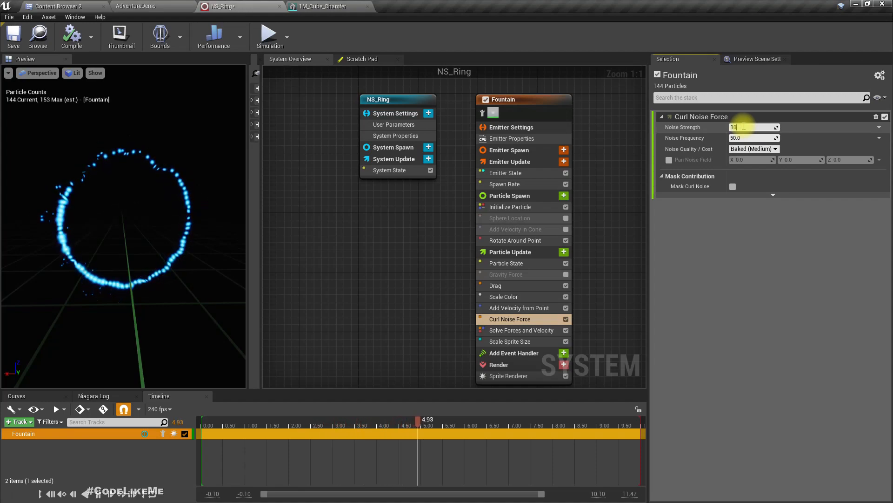
pyautogui.write('100.0')
pyautogui.click(753, 138)
pyautogui.write('500')
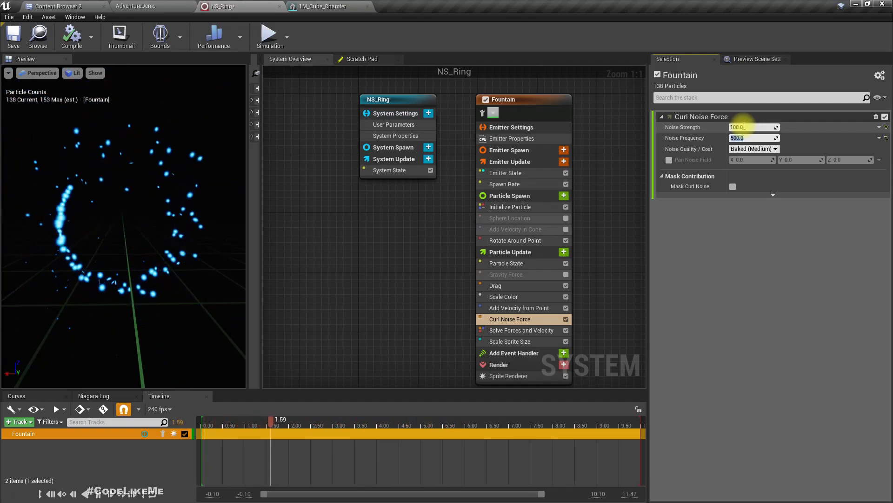
pyautogui.click(518, 308)
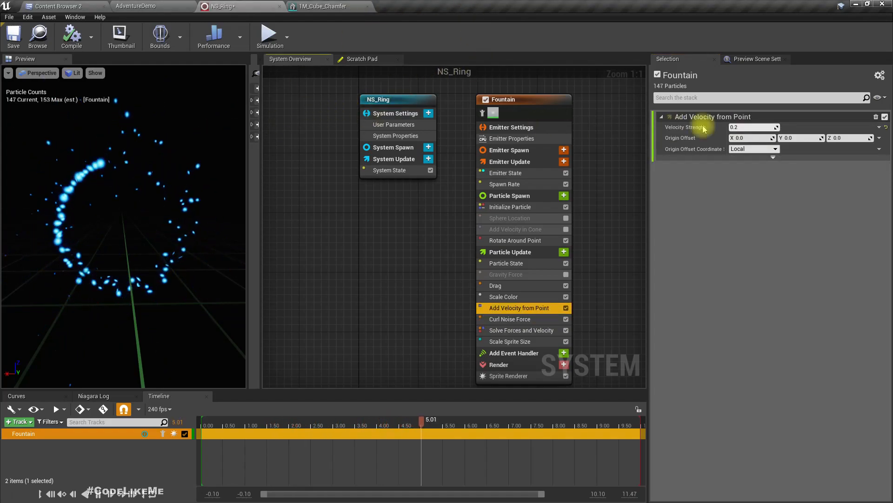
# Set the Add Velocity from Point strength to 0.1.
pyautogui.click(752, 127)
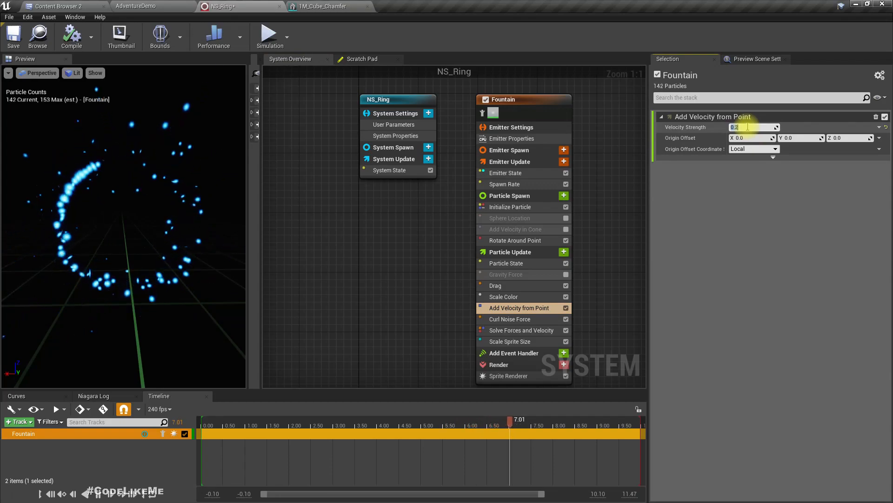
pyautogui.write('0.1')
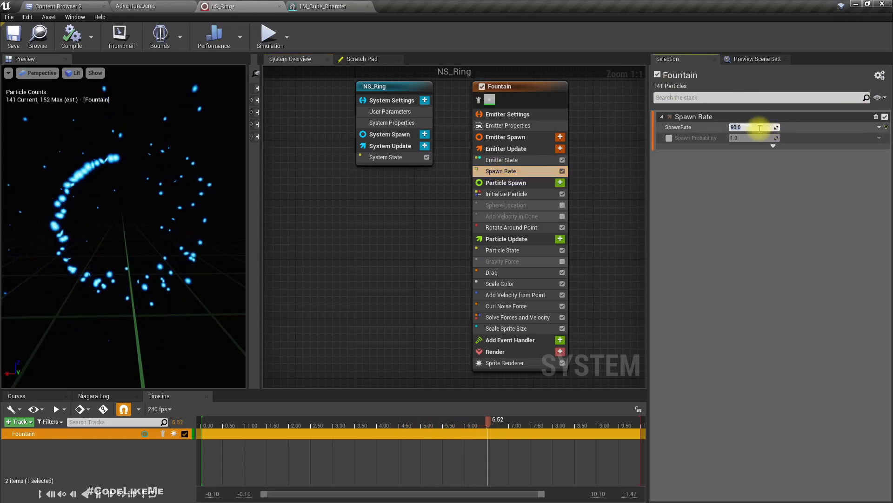
# Raise the Fountain spawn rate to 1000 and bring up the emitter state settings.
pyautogui.write('1000.0')
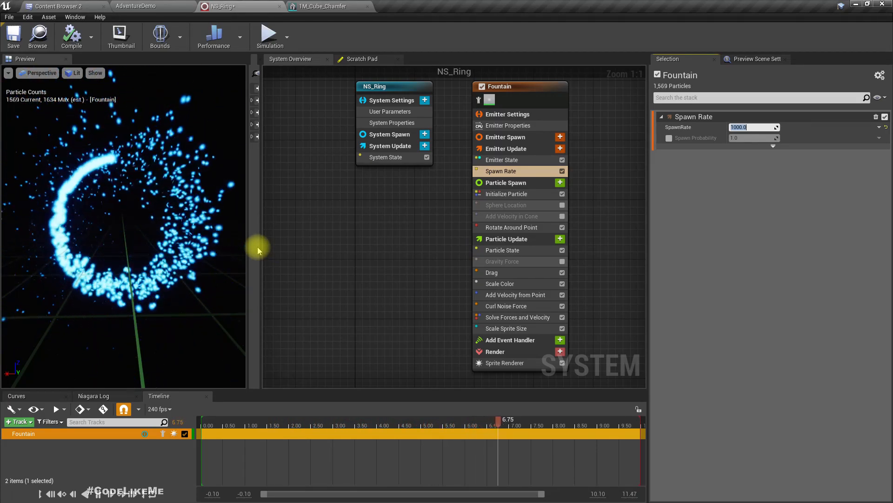
pyautogui.click(506, 328)
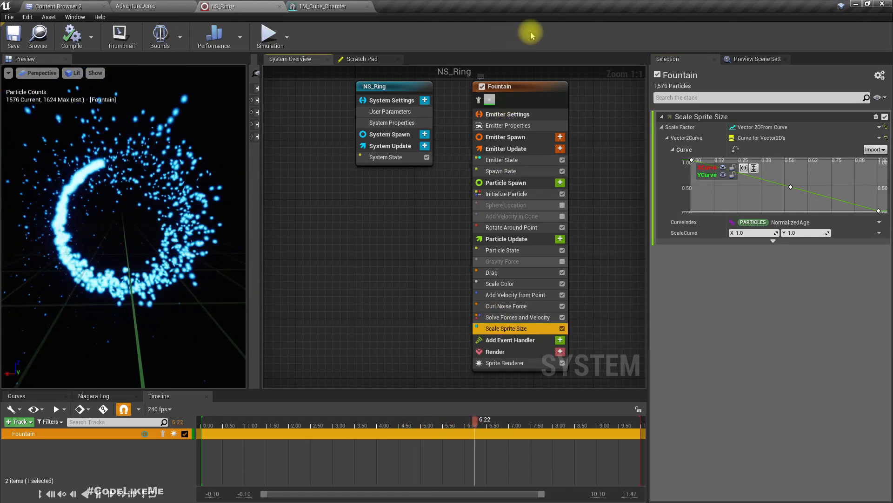
pyautogui.click(507, 194)
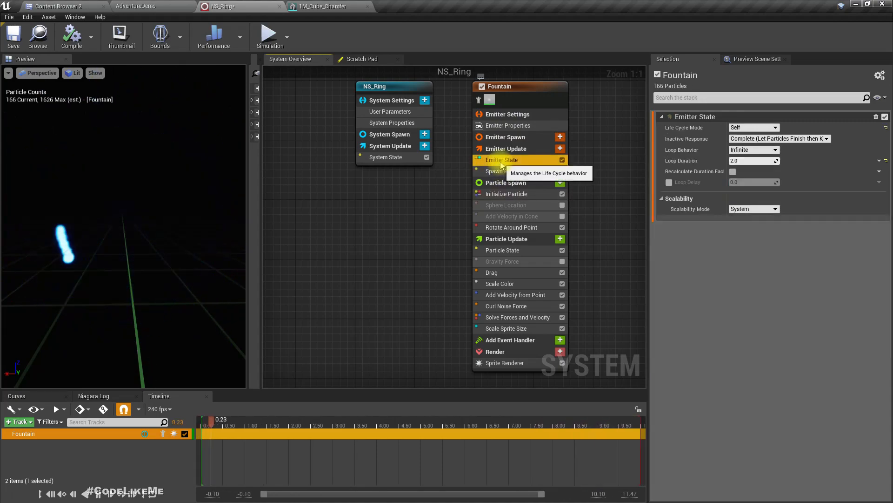
pyautogui.click(507, 194)
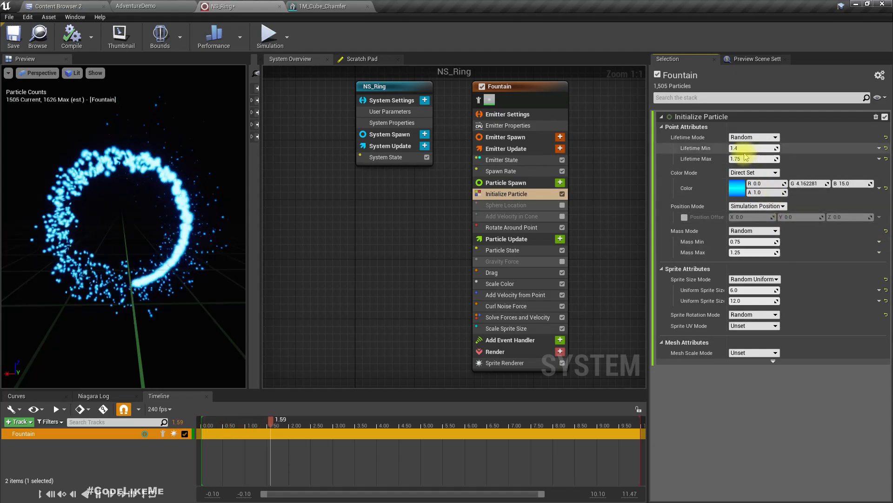
# Shorten the Fountain particle lifetime to around 0.4–0.5.
pyautogui.moveTo(752, 148); pyautogui.dragTo(746, 148)
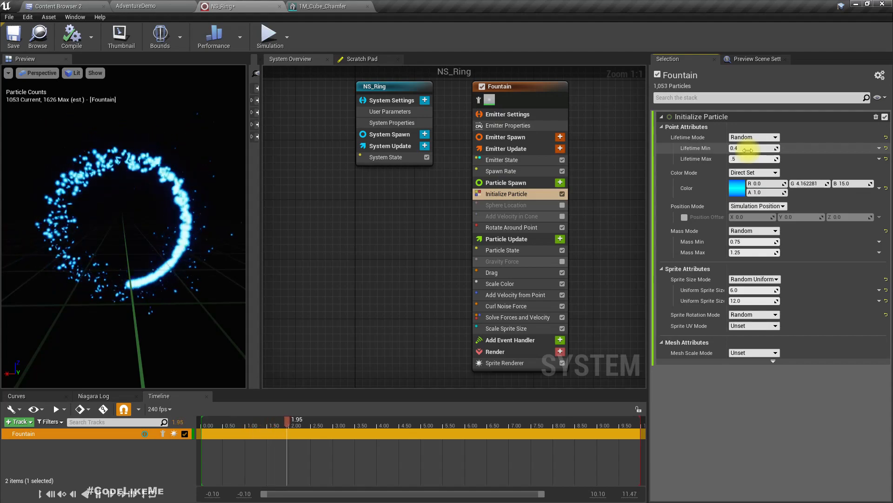
pyautogui.write('0.5')
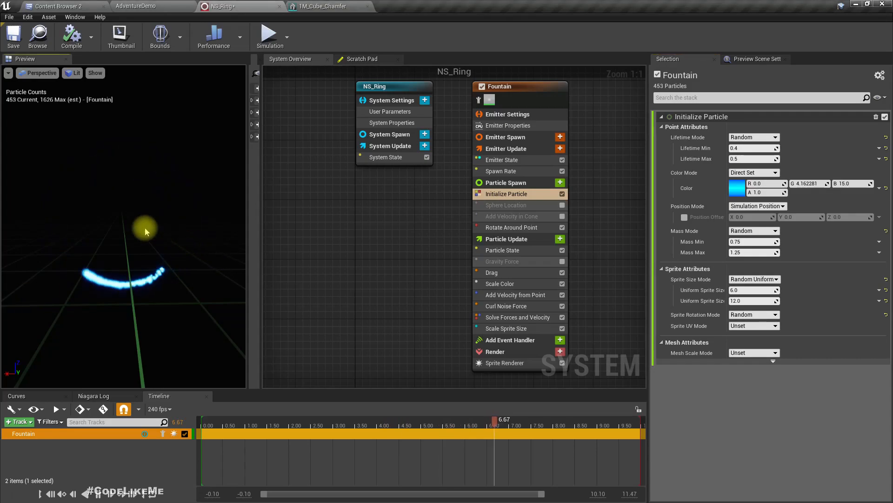
pyautogui.click(752, 158)
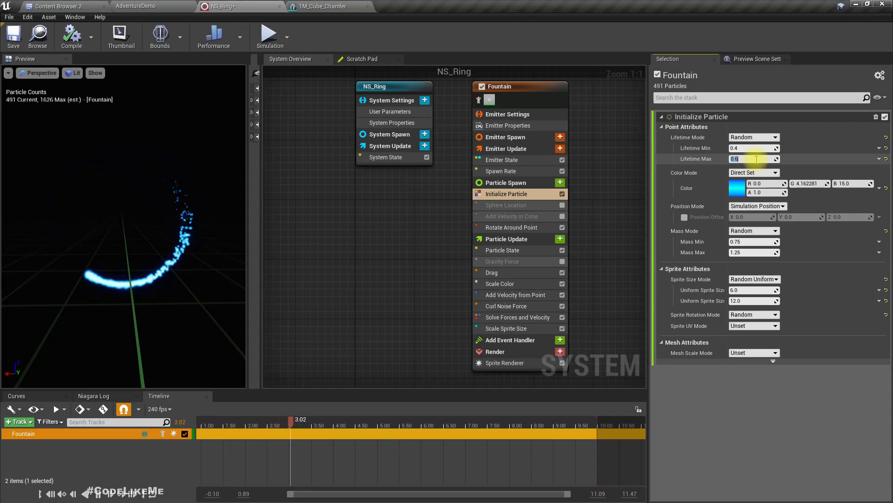
pyautogui.click(506, 328)
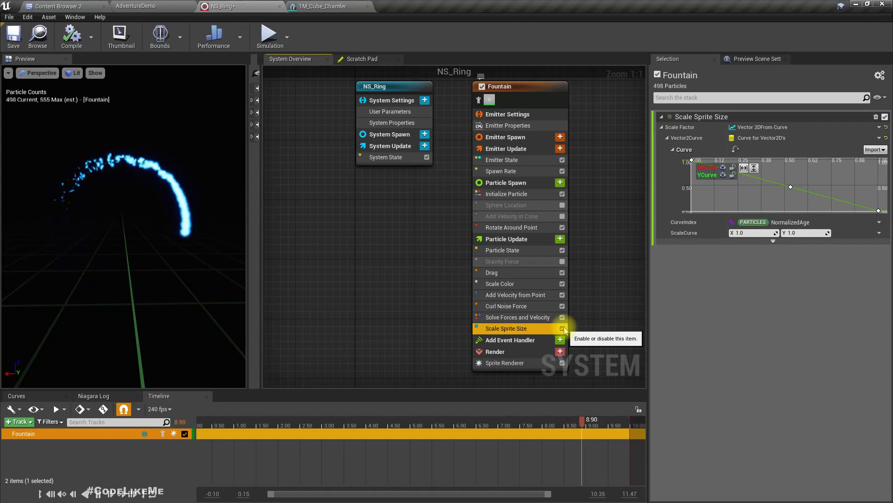
# Add a Scale Sprite Size by Speed module, found by searching 'scale s'.
pyautogui.click(560, 239)
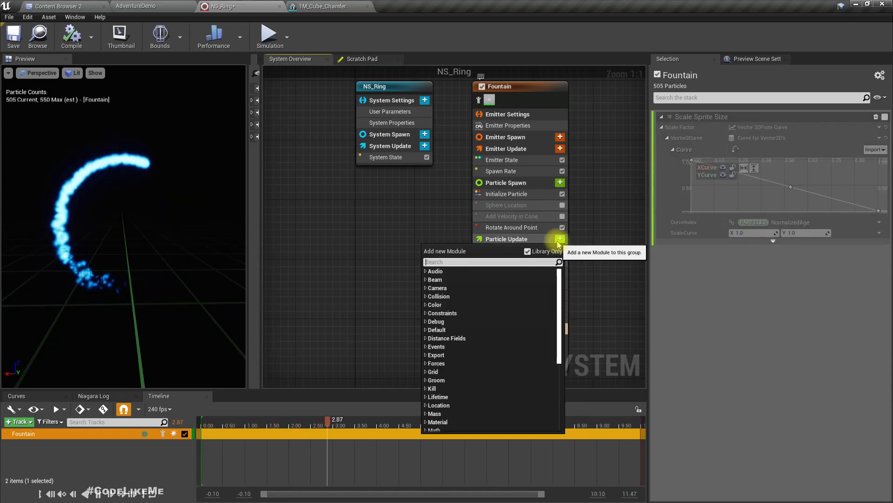
pyautogui.write('scale s')
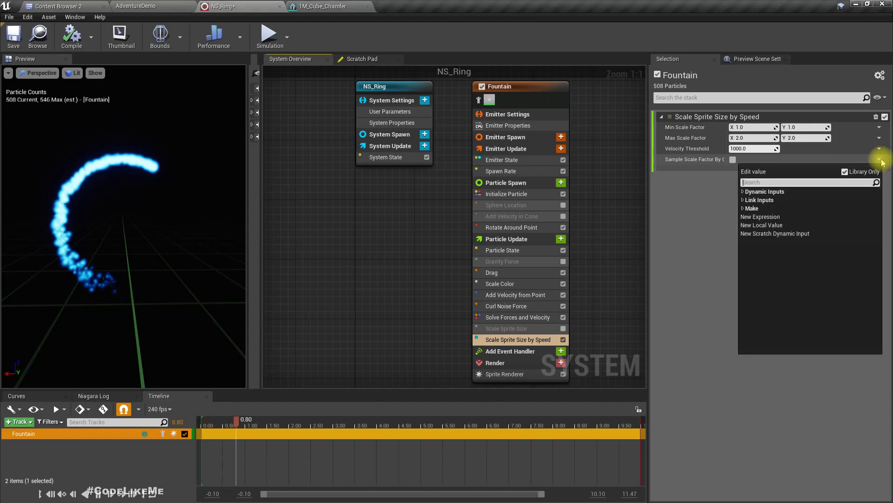
# Make speed-based sprite scaling sample a curve and adjust one of its keys.
pyautogui.write('cu')
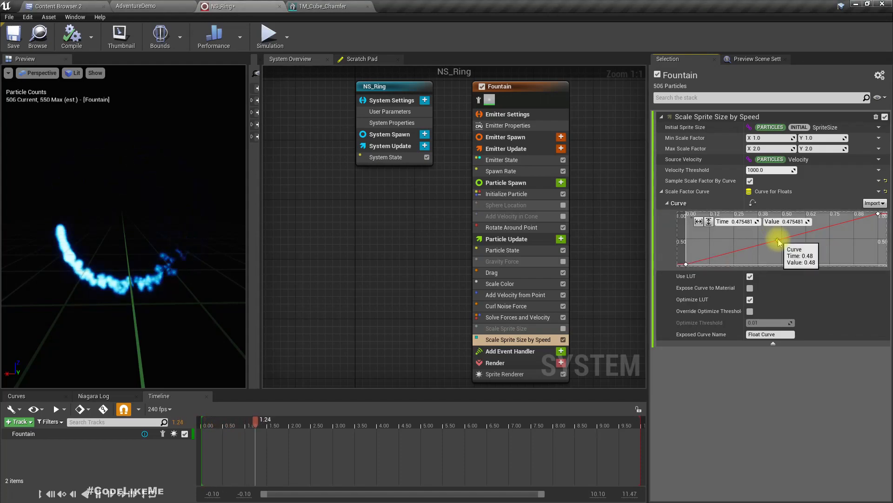
pyautogui.rightClick(686, 265)
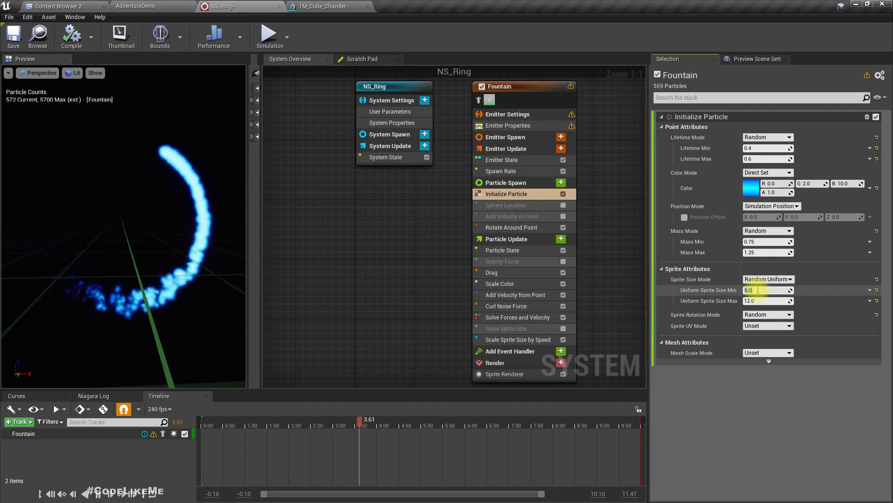
# Set sprite size min to 2.0 and switch the size mode to Random Non-Uniform.
pyautogui.write('2.0')
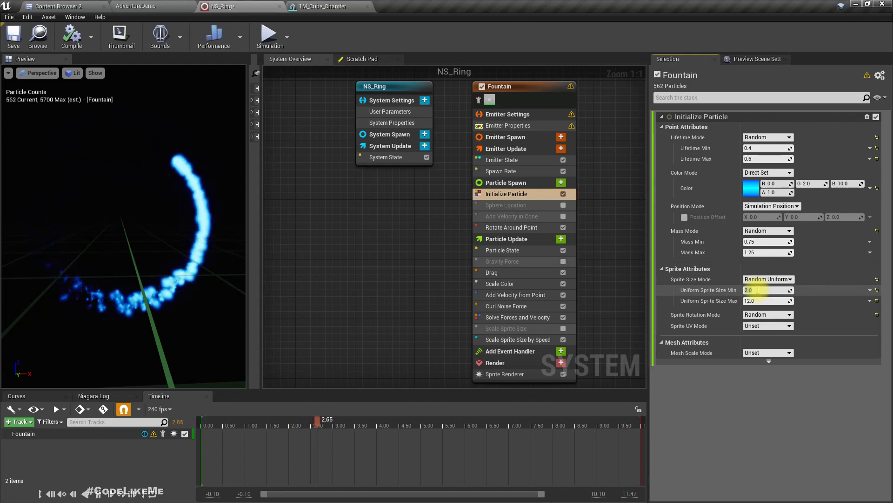
pyautogui.click(768, 278)
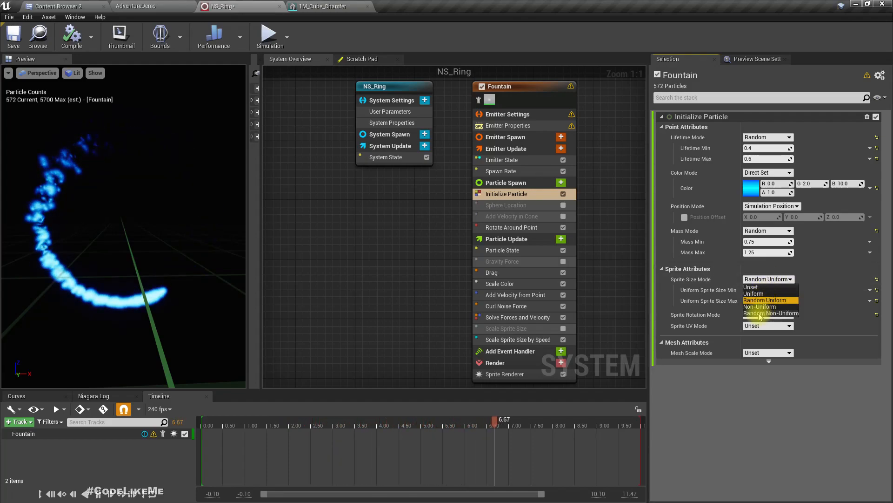
pyautogui.click(769, 300)
pyautogui.write('0.9')
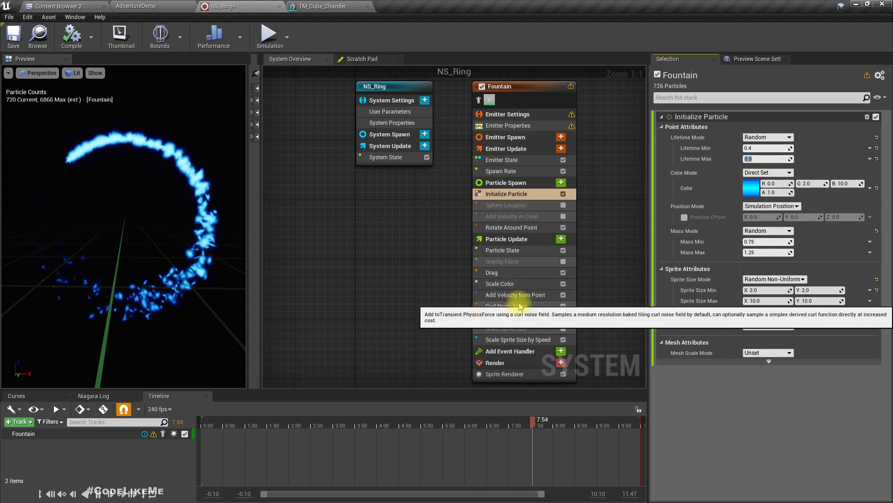
# Review the Fountain's Curl Noise Force and Solve Forces and Velocity modules, then select its Drag module.
pyautogui.click(505, 306)
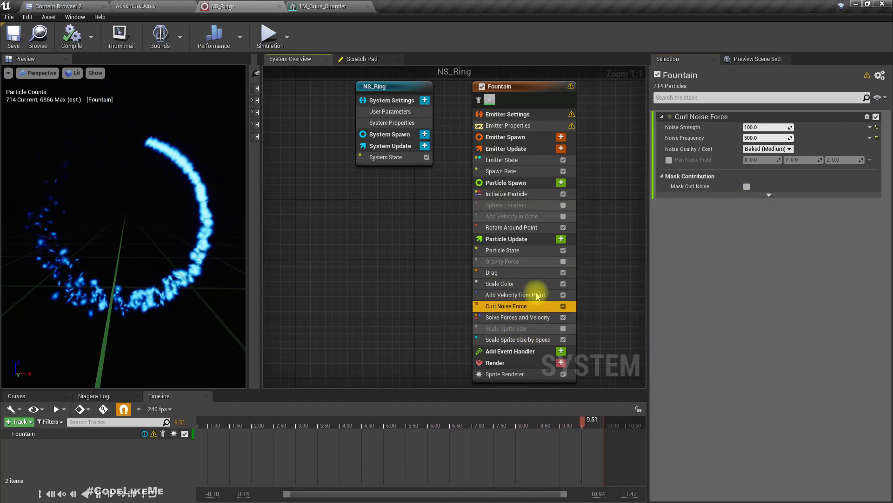
pyautogui.click(563, 306)
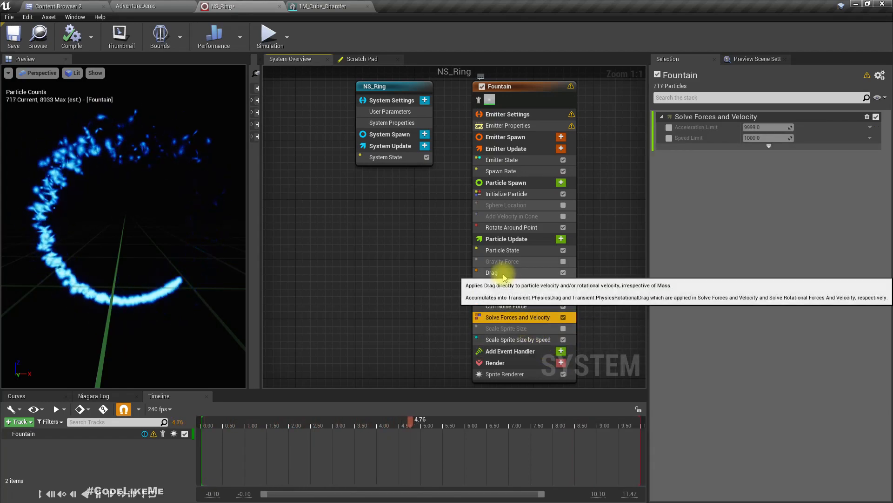
pyautogui.click(492, 273)
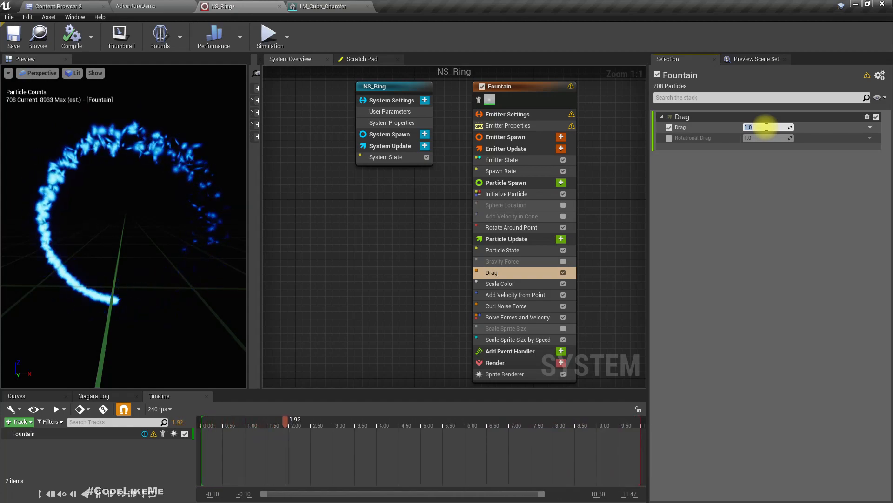
# Set the Fountain emitter's Drag amount to 2.0.
pyautogui.write('2.0')
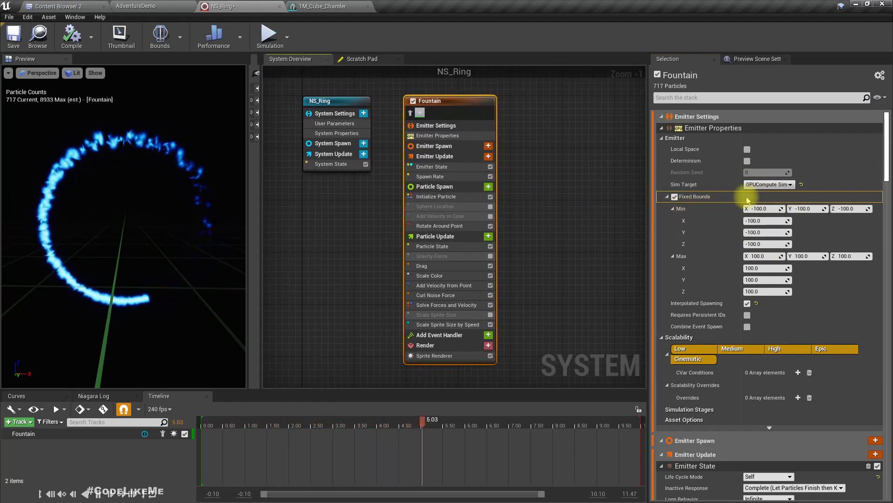
pyautogui.moveTo(676, 196)
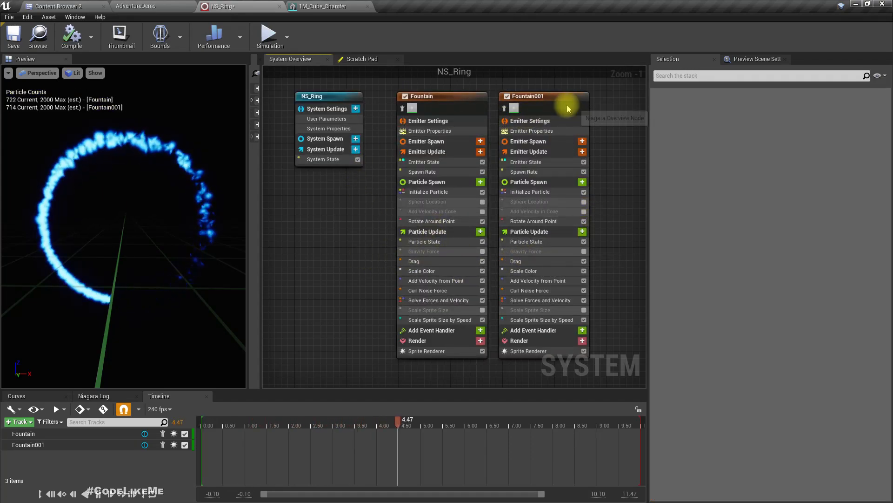
# Select the duplicated Fountain001 emitter to show its stack settings.
pyautogui.click(526, 96)
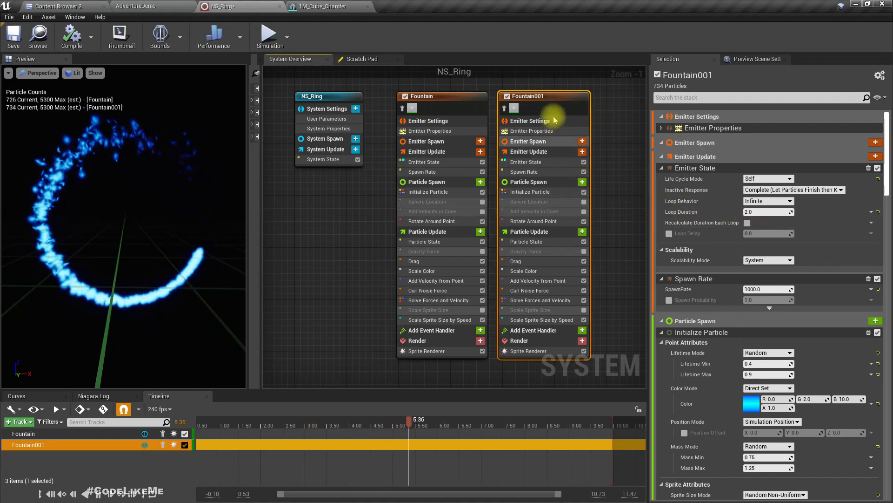
# Give Fountain001 drag 0.25, minimum lifetime 0.6 and maximum sprite size 4.0, then return to Fountain.
pyautogui.click(516, 261)
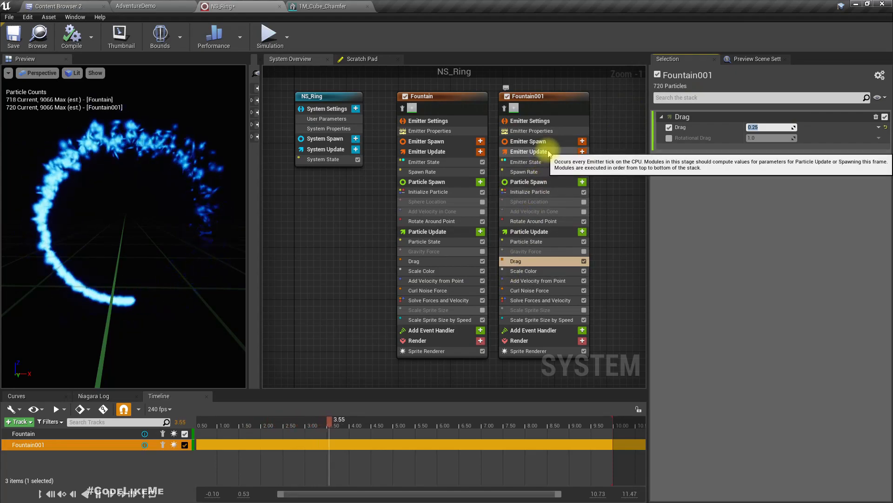
pyautogui.click(530, 191)
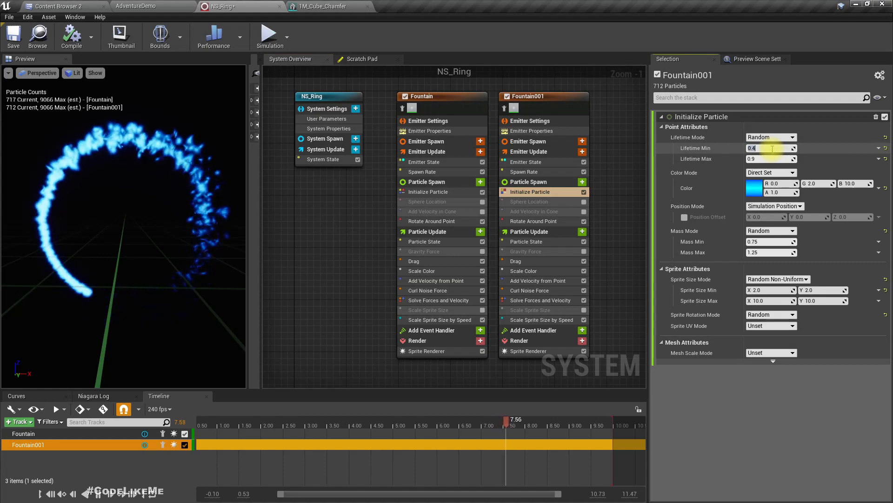
pyautogui.write('0.6')
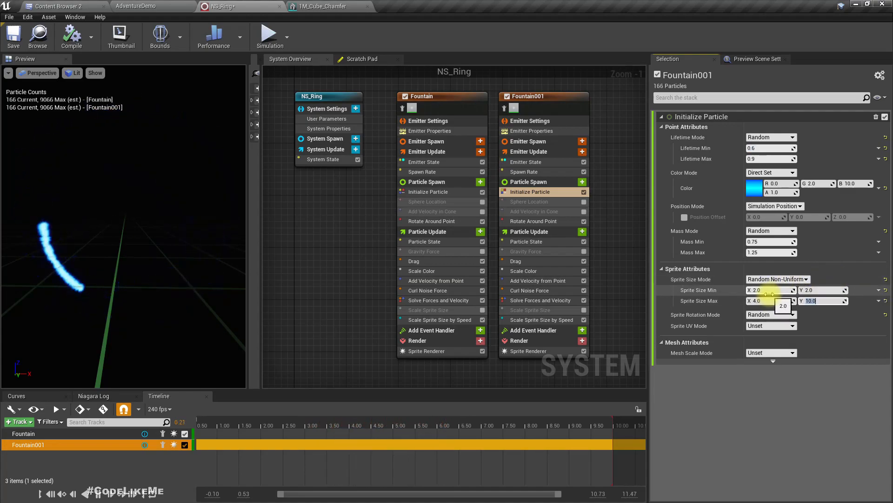
pyautogui.write('4.0')
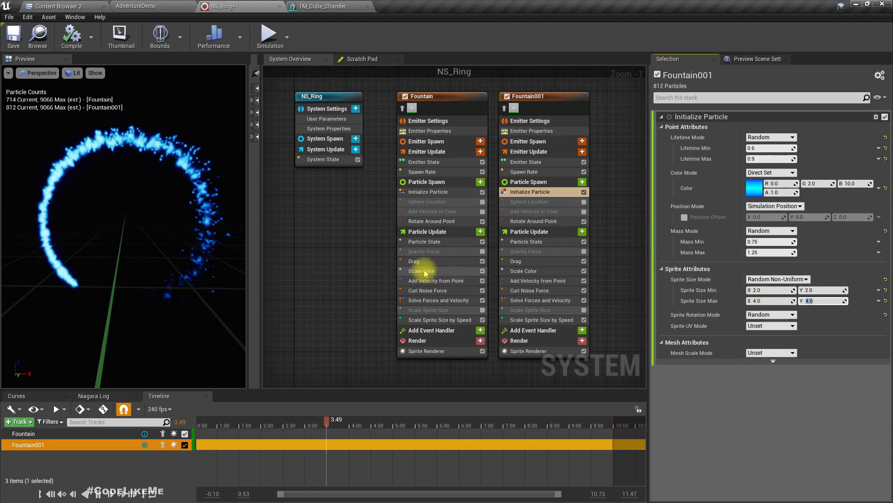
pyautogui.click(422, 96)
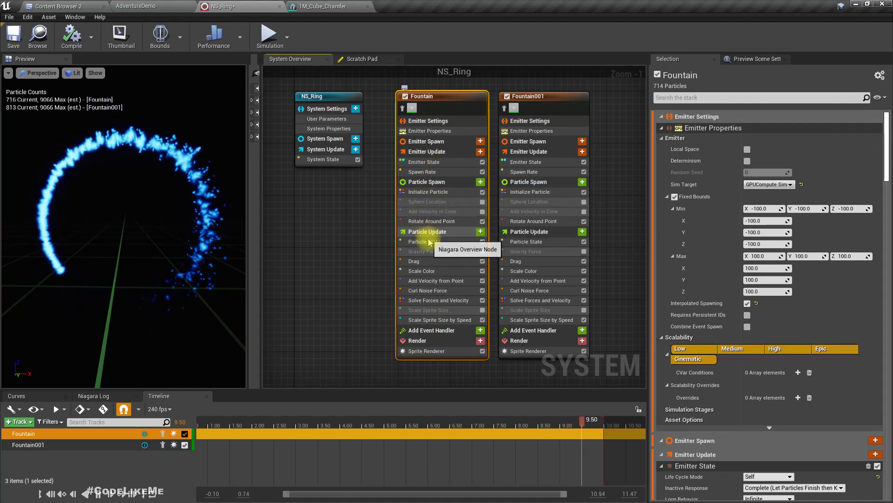
# Set Fountain's particle lifetime to 0.7–1.0 and recheck Fountain001's drag value.
pyautogui.click(429, 192)
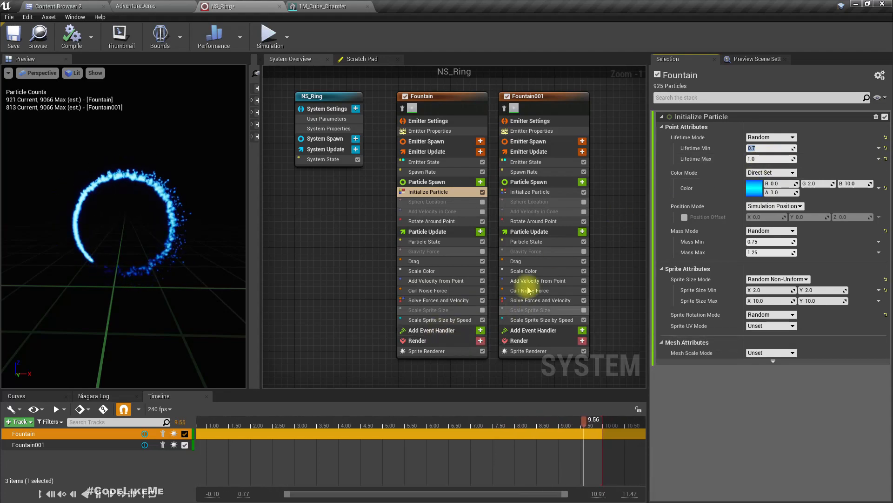
pyautogui.click(516, 261)
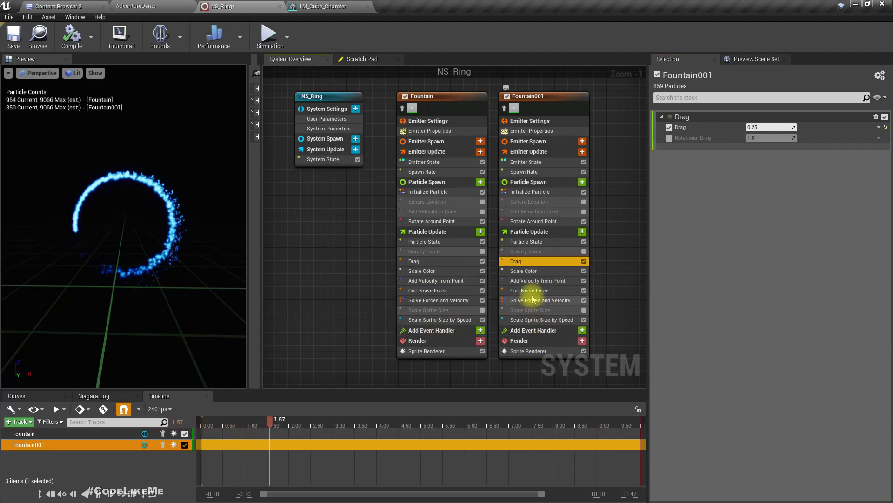
# Leave the finished NS_Ring editor for the browser showing the Patreon page.
pyautogui.click(537, 280)
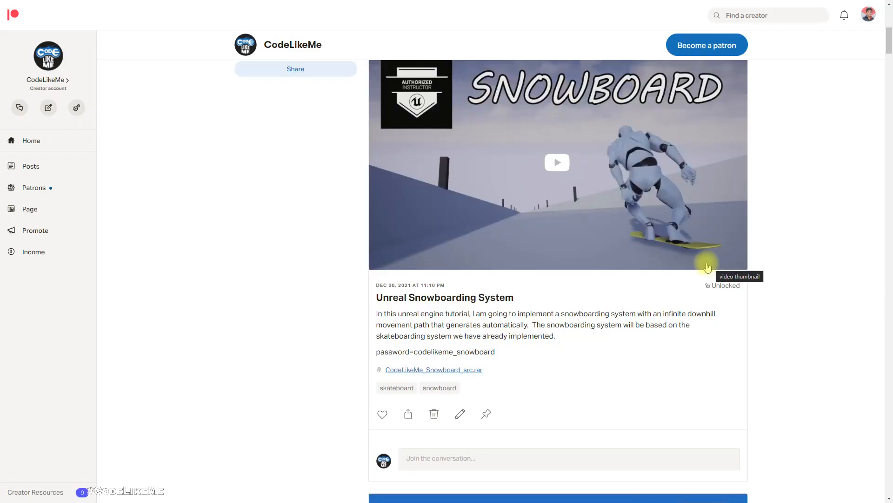
# Scroll down the CodeLikeMe Patreon feed to the C++ Interview Bubble Sort post.
pyautogui.scroll(-3)
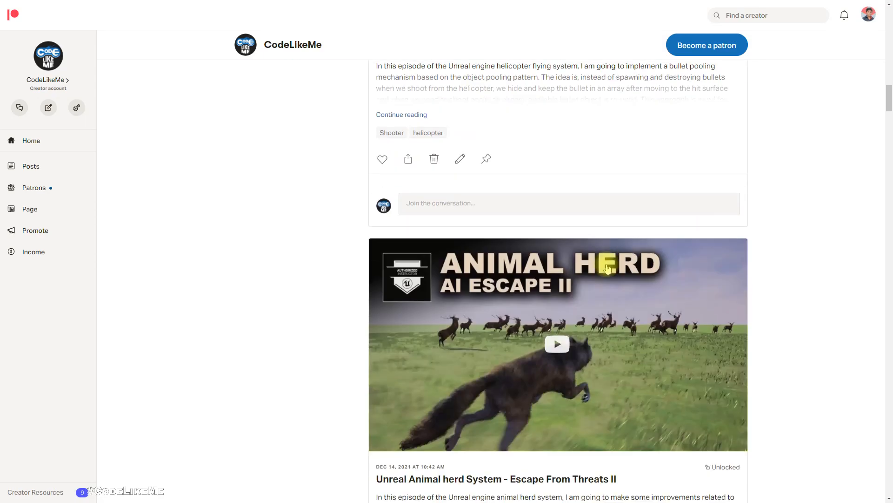
pyautogui.scroll(-3)
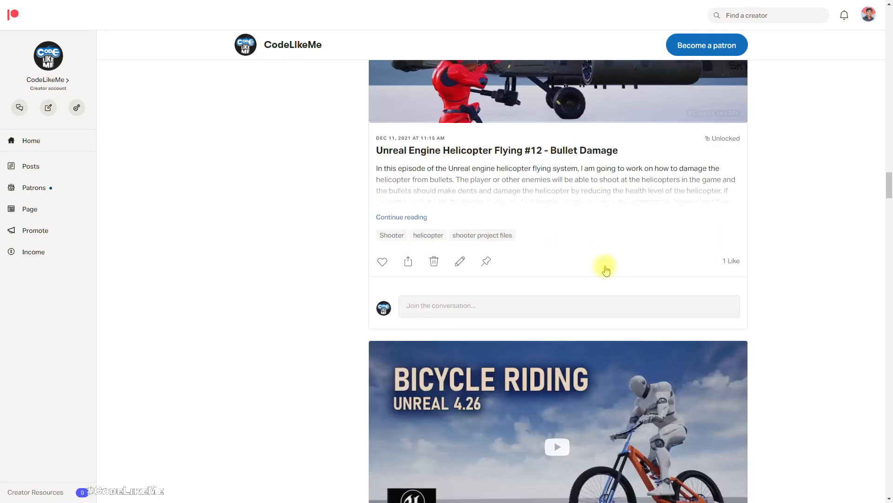
pyautogui.scroll(-3)
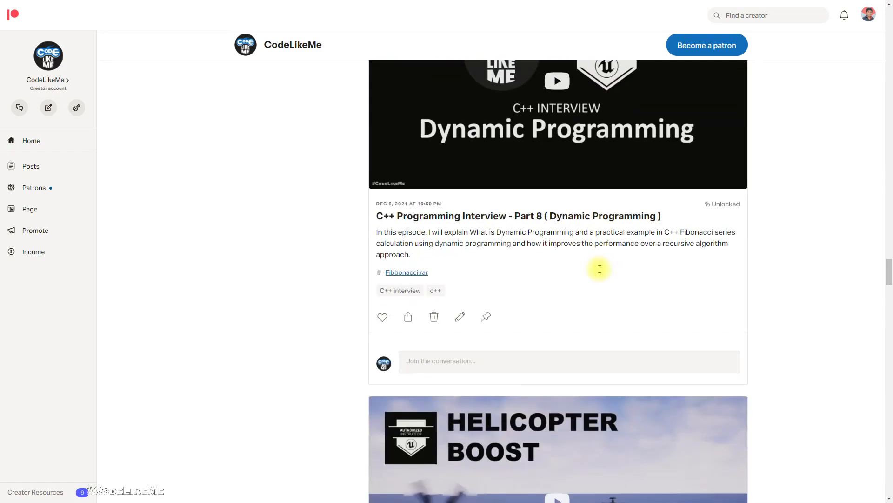
pyautogui.scroll(-3)
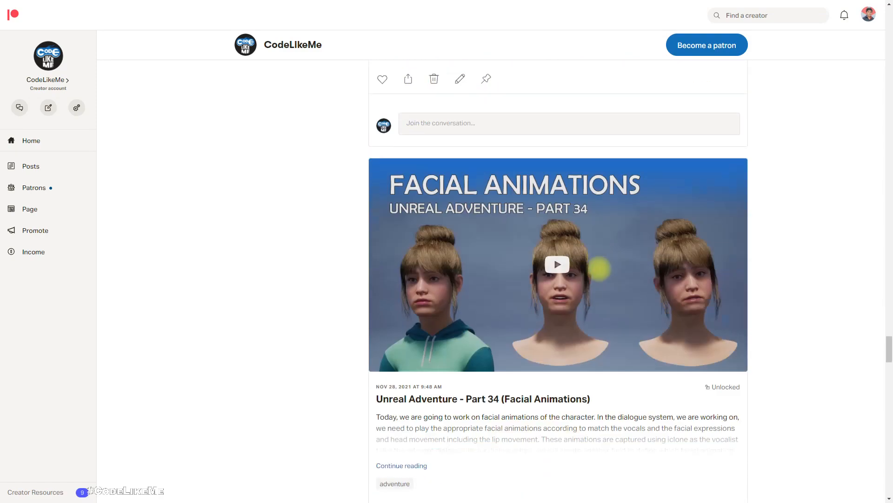
pyautogui.scroll(-3)
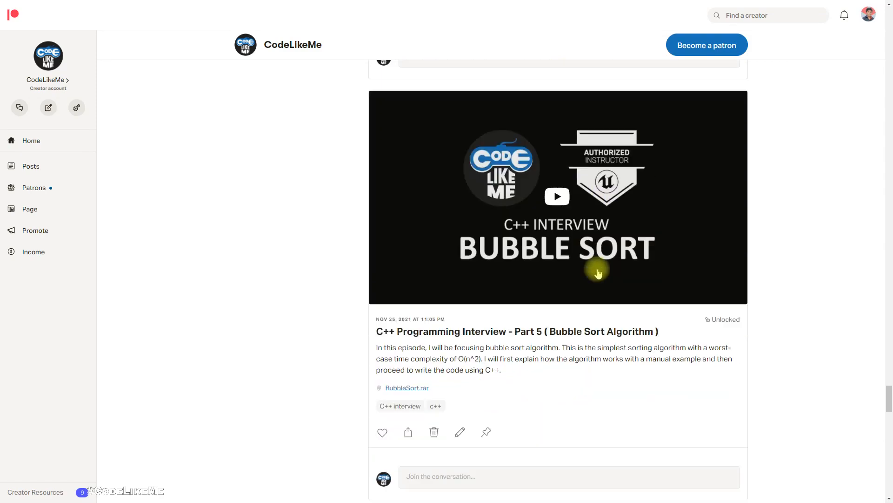